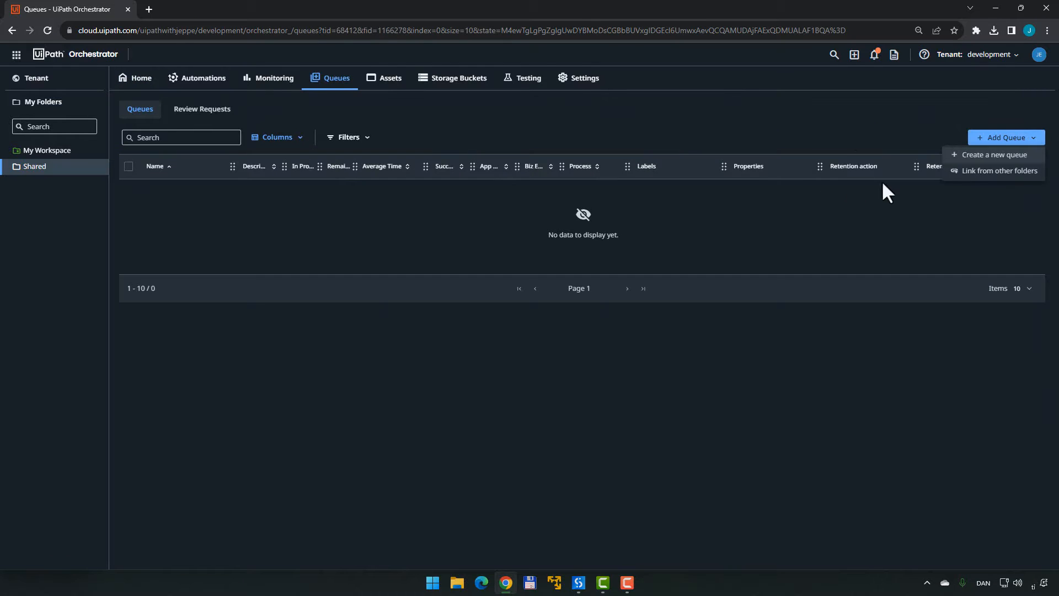
Add a queue named MyNewQueue to the Shared folder with default 30-day retention
{"action": "left_click", "coordinate": [994, 153]}
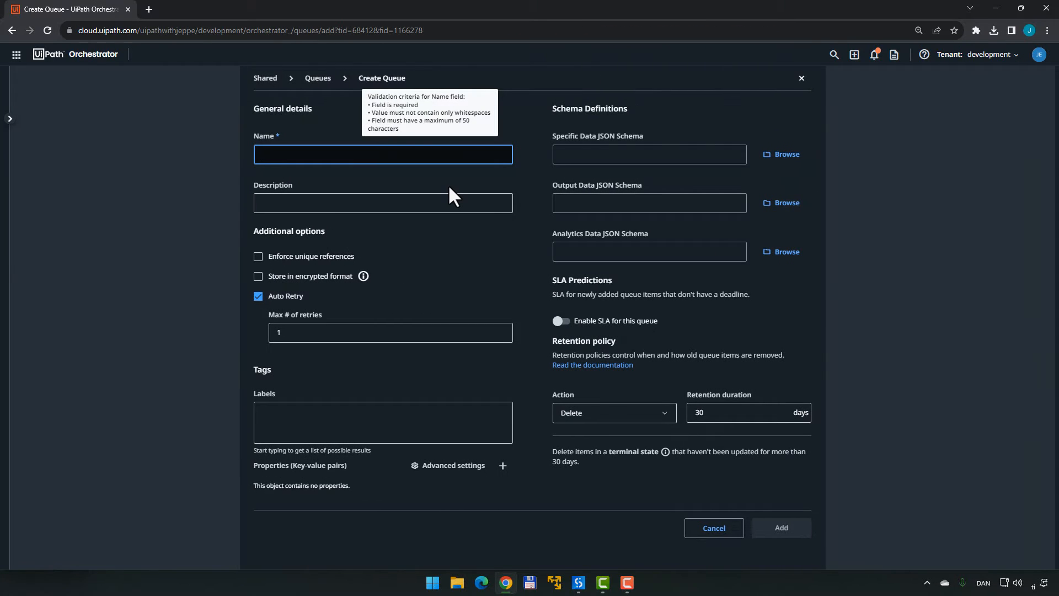
{"action": "type", "text": "MyNewQueu"}
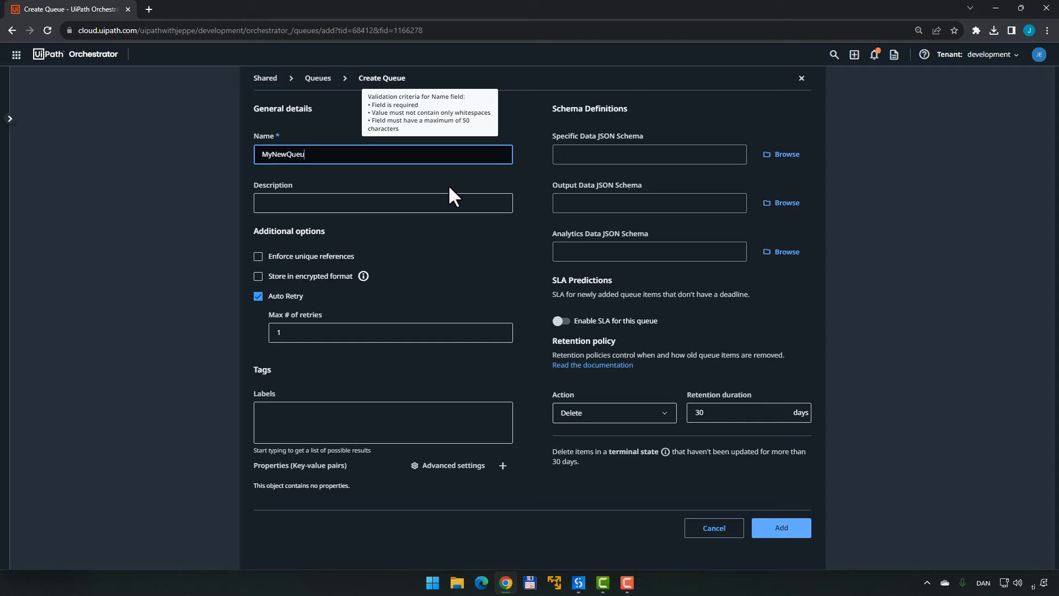
{"action": "left_click", "coordinate": [781, 527]}
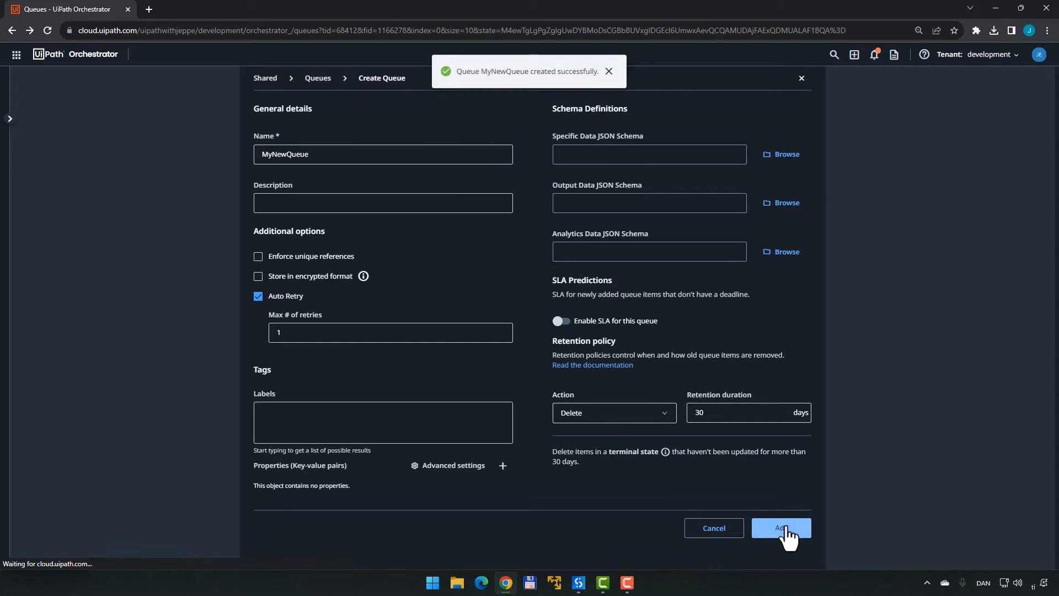
{"action": "left_click", "coordinate": [782, 528]}
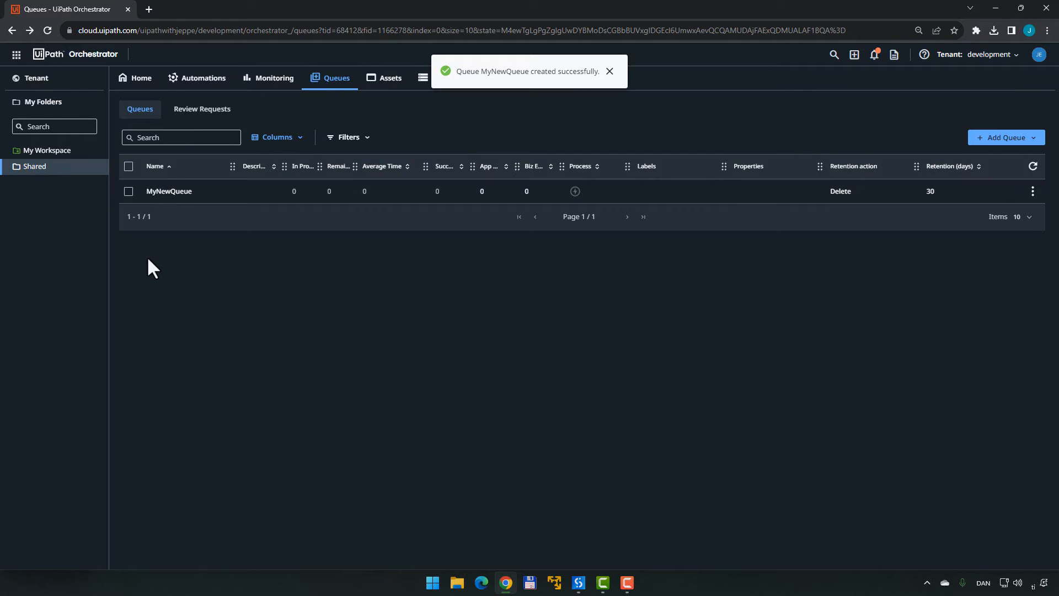
Create text asset MyNewAsset with value MyValue under the Shared folder's Assets
{"action": "left_click", "coordinate": [390, 78]}
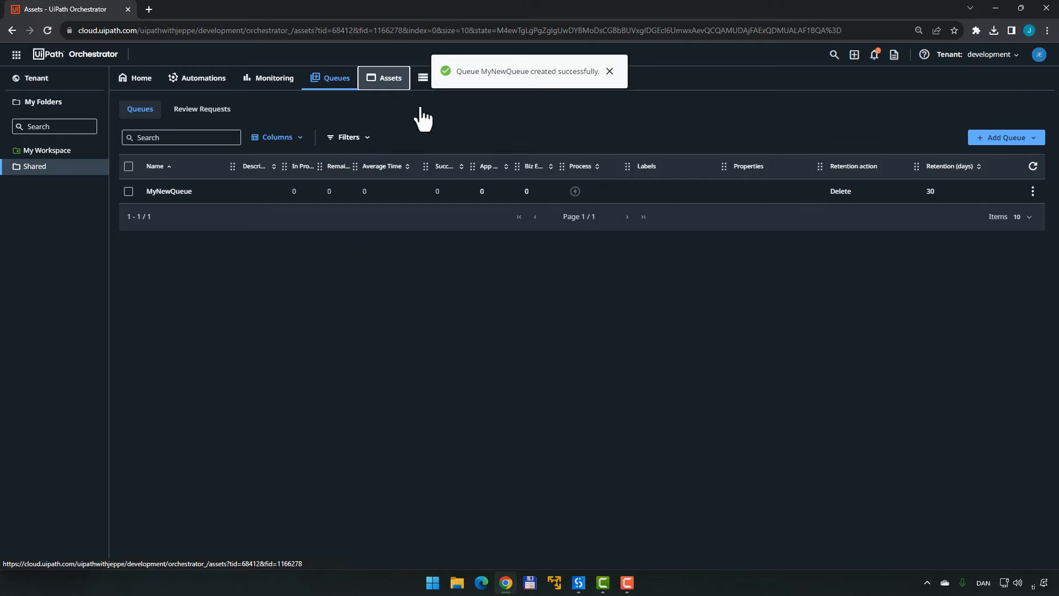
{"action": "left_click", "coordinate": [390, 77]}
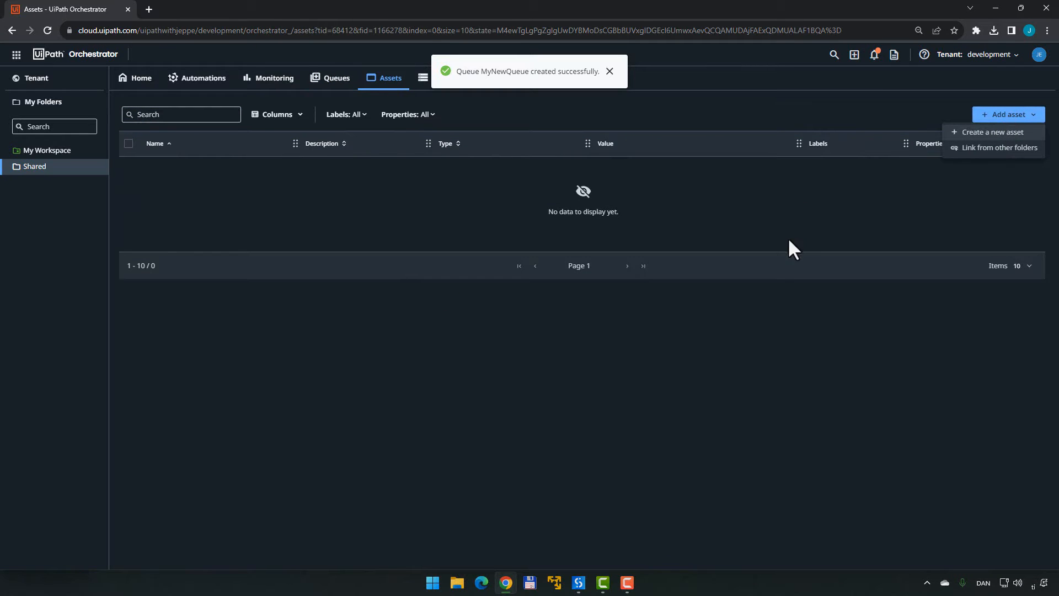
{"action": "left_click", "coordinate": [992, 132]}
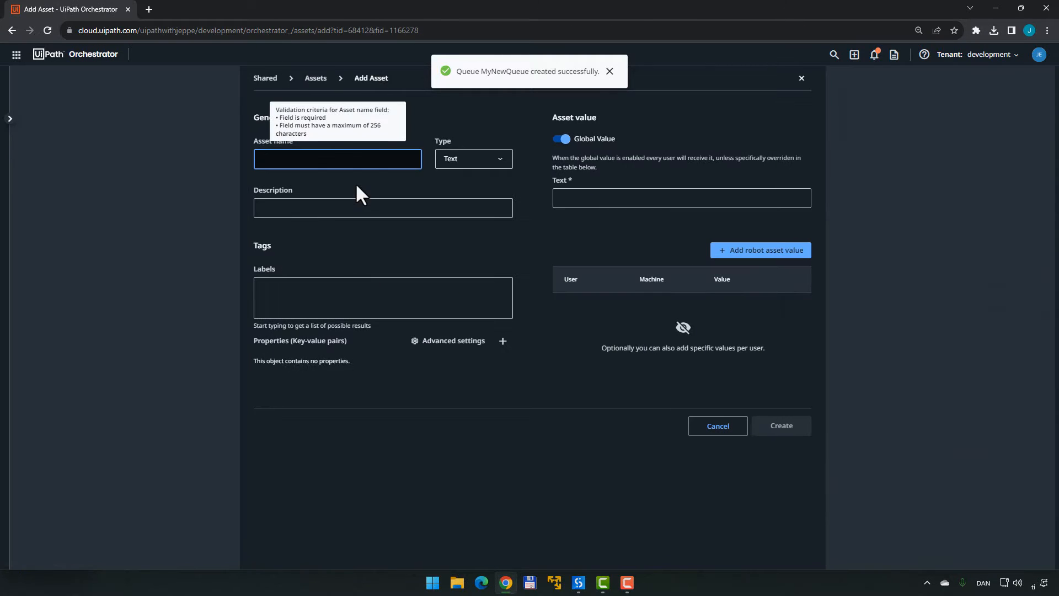
{"action": "type", "text": "MyNewAsset"}
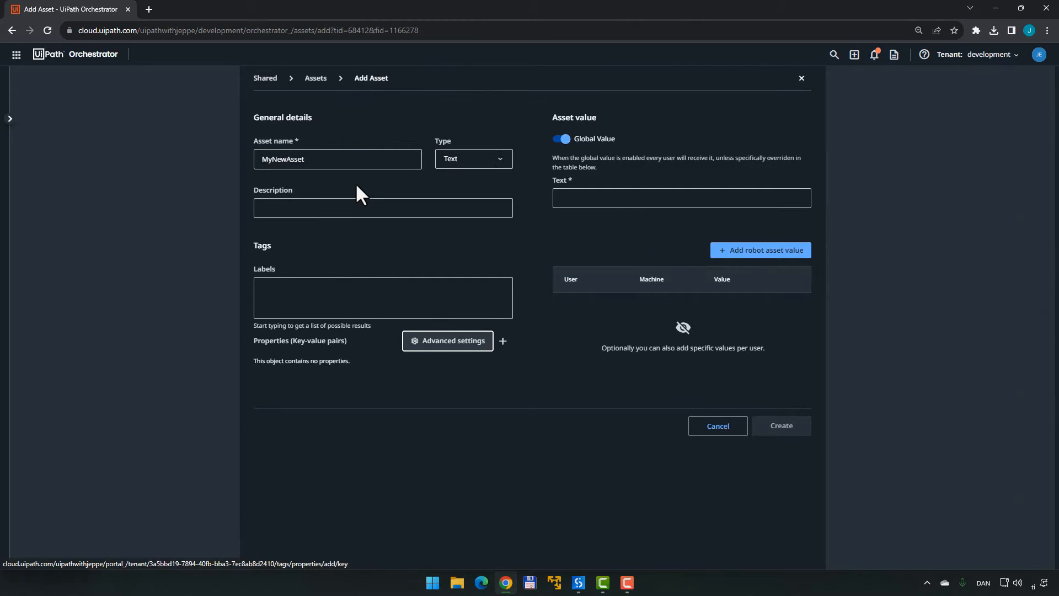
{"action": "type", "text": "M"}
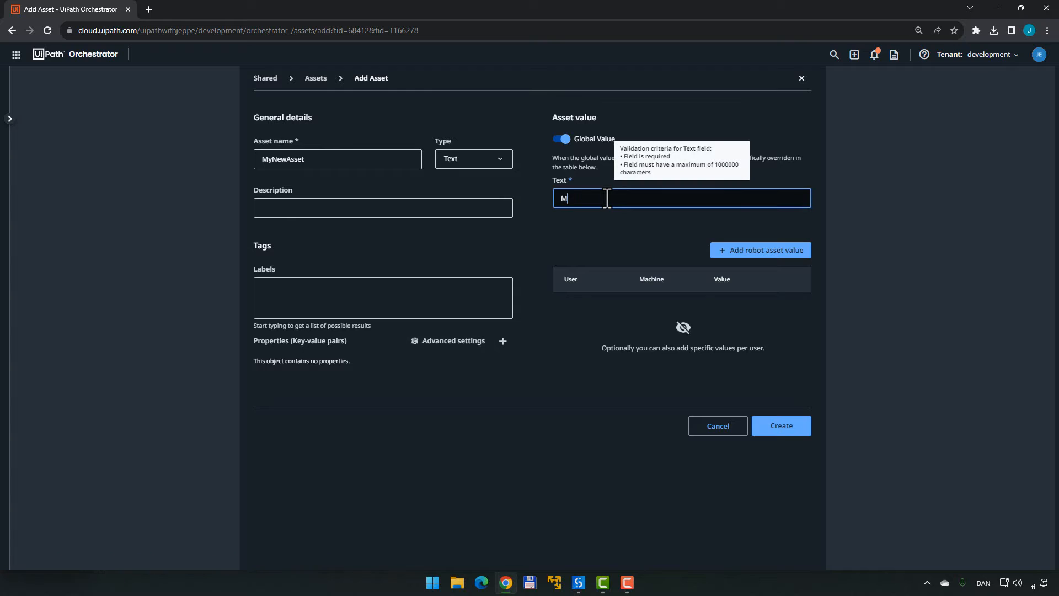
{"action": "type", "text": "yValue"}
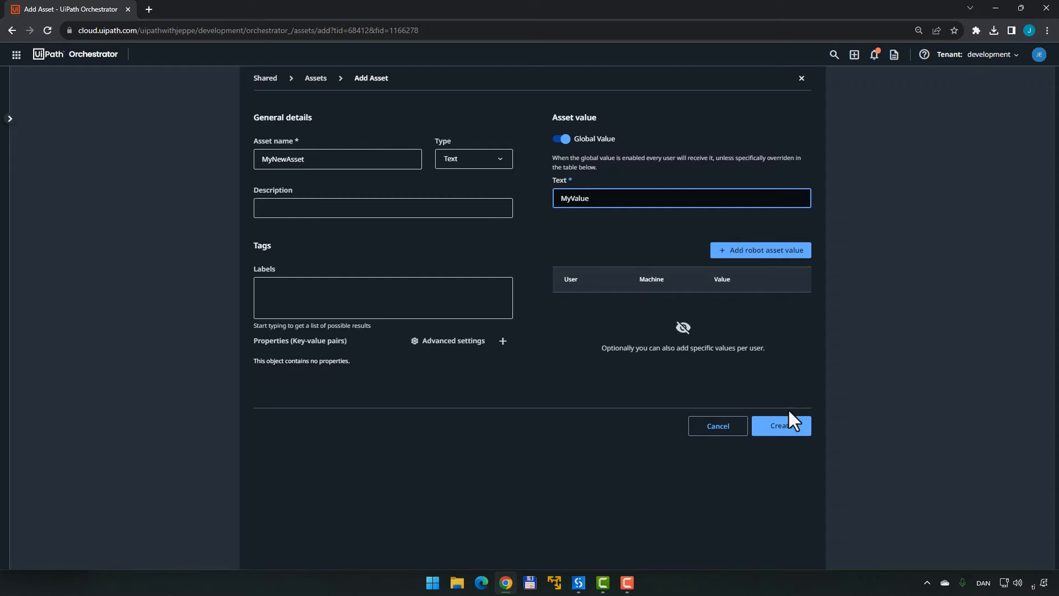
{"action": "left_click", "coordinate": [781, 426]}
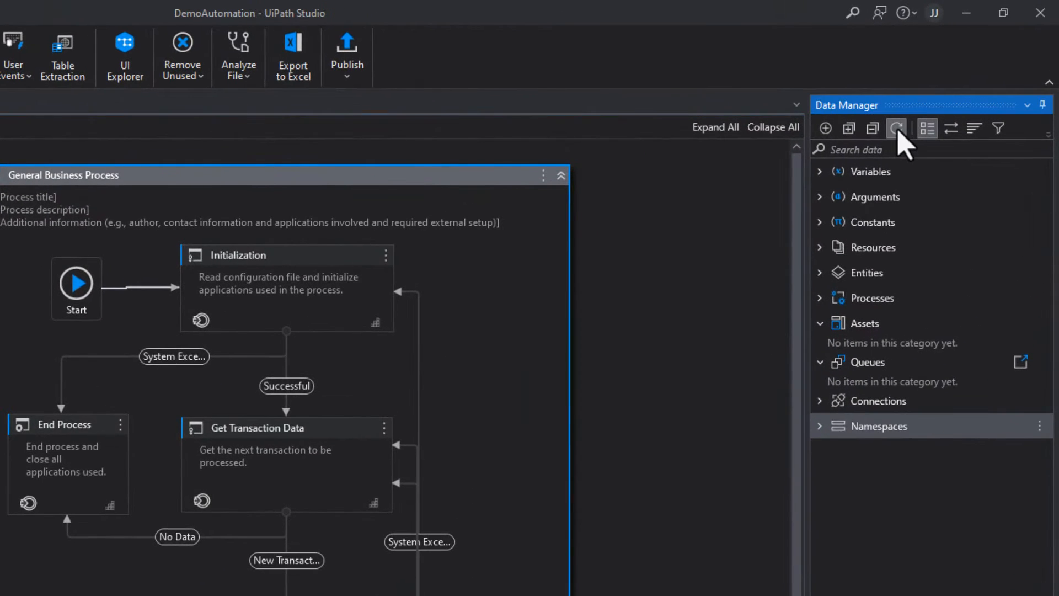
Refresh Data Manager to show MyNewAsset and MyNewQueue, then publish DemoAutomation 1.0.1
{"action": "left_click", "coordinate": [896, 128]}
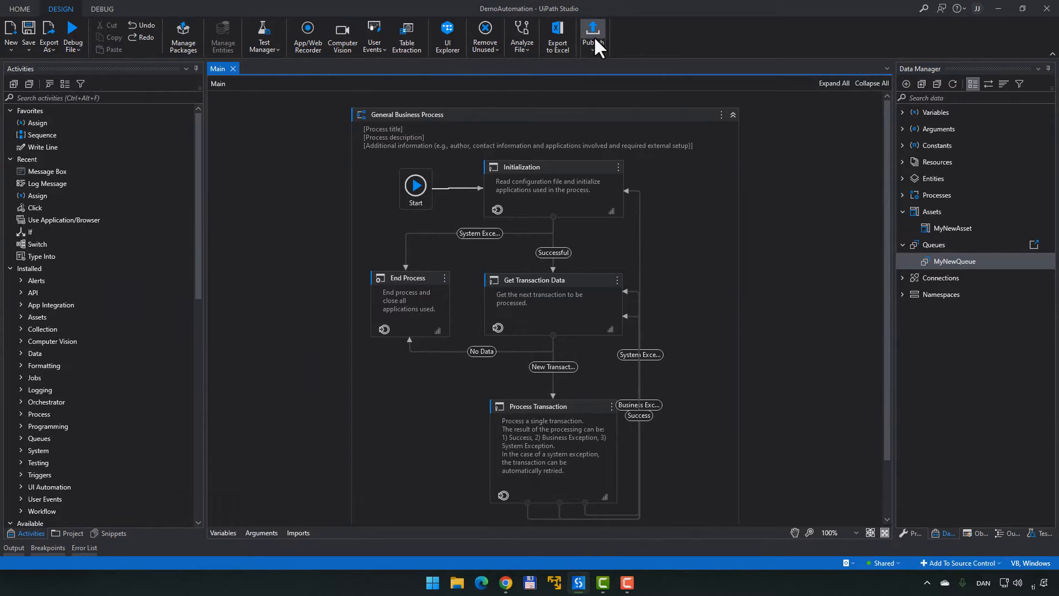
{"action": "left_click", "coordinate": [592, 33]}
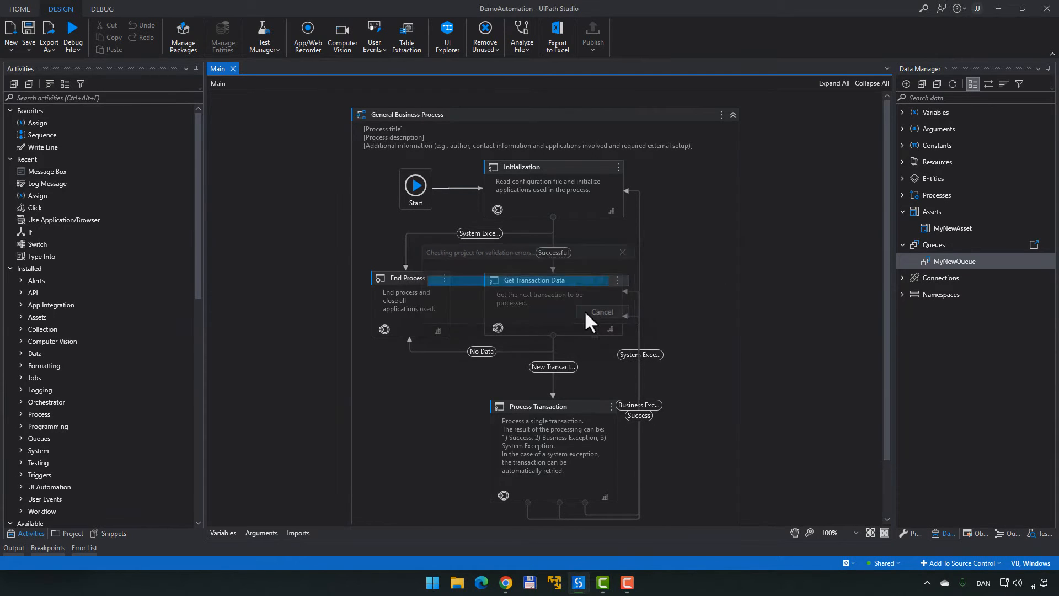
{"action": "left_click", "coordinate": [593, 33]}
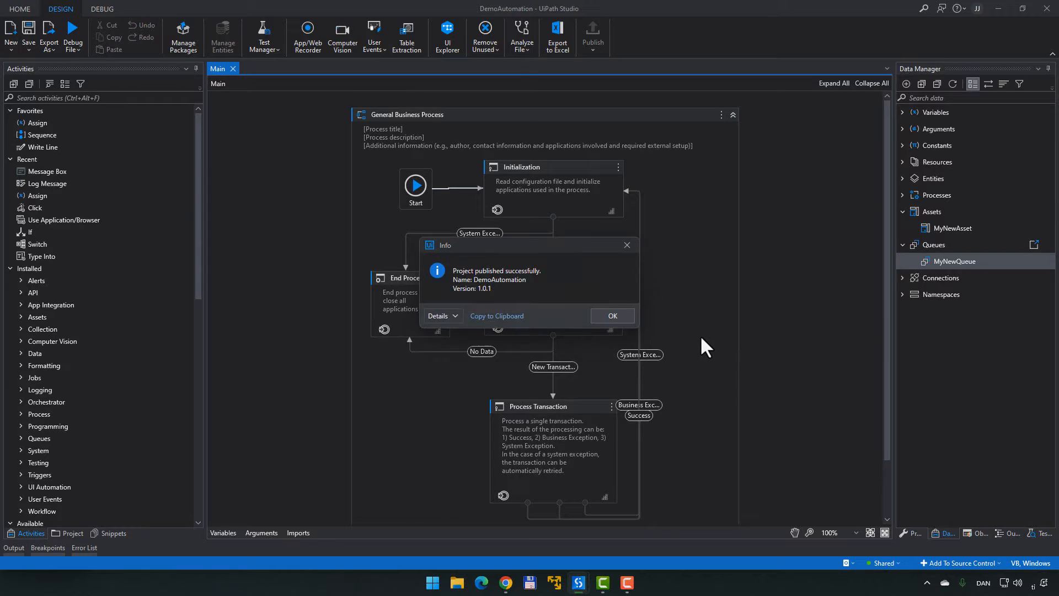
{"action": "left_click", "coordinate": [611, 315]}
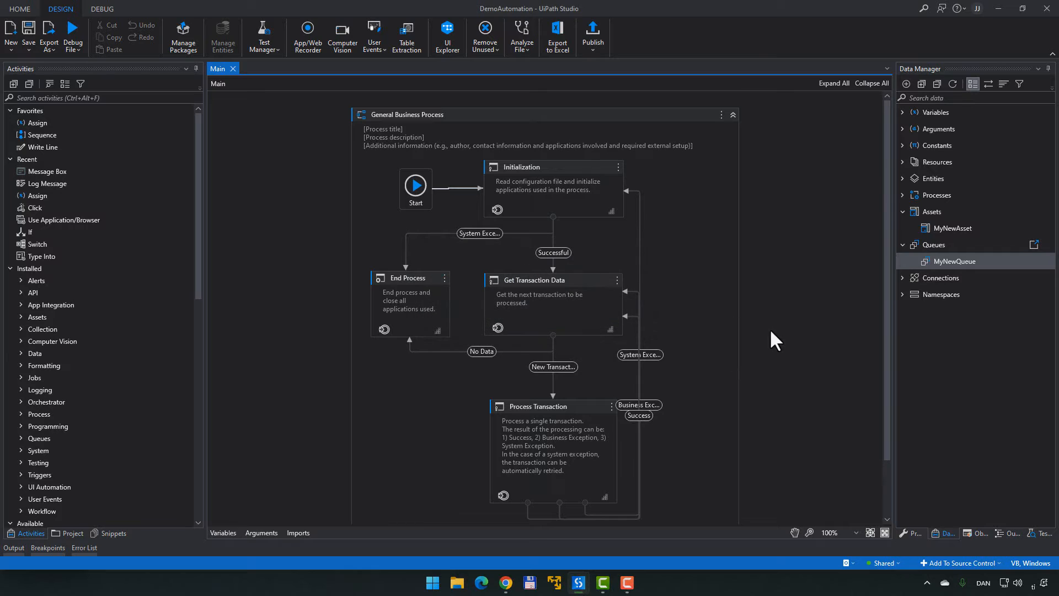
{"action": "left_click", "coordinate": [504, 582]}
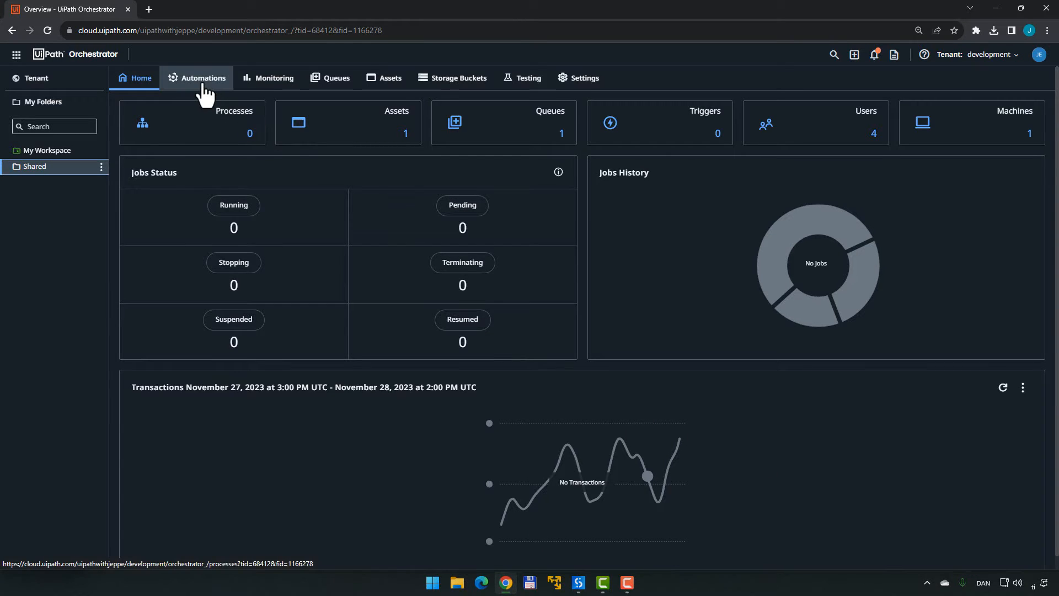
Add the DemoAutomation 1.0.1 package as a Shared folder process with Main.xaml entry point
{"action": "left_click", "coordinate": [196, 78]}
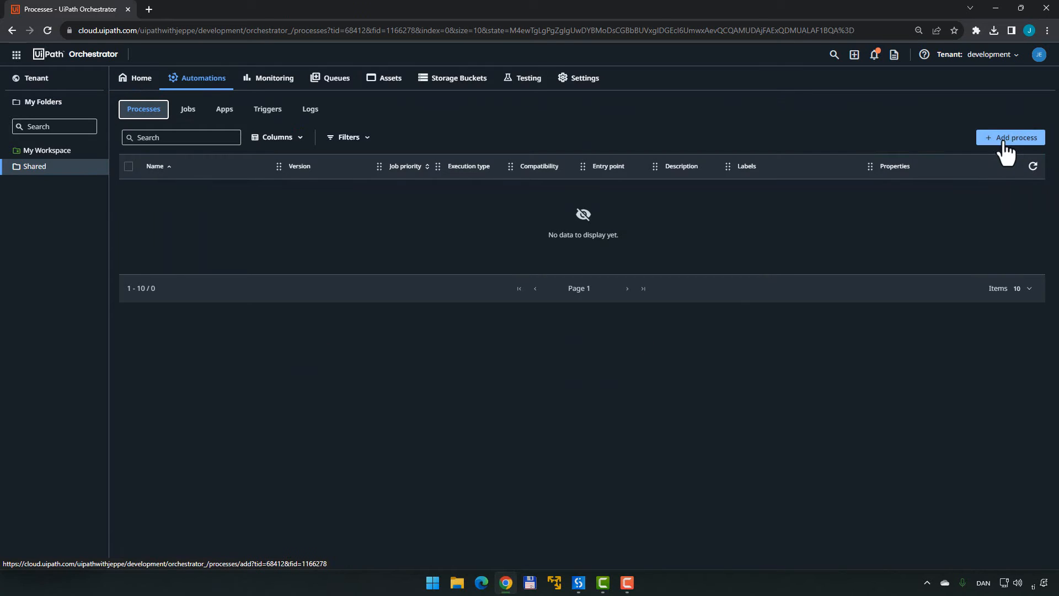
{"action": "left_click", "coordinate": [1010, 138]}
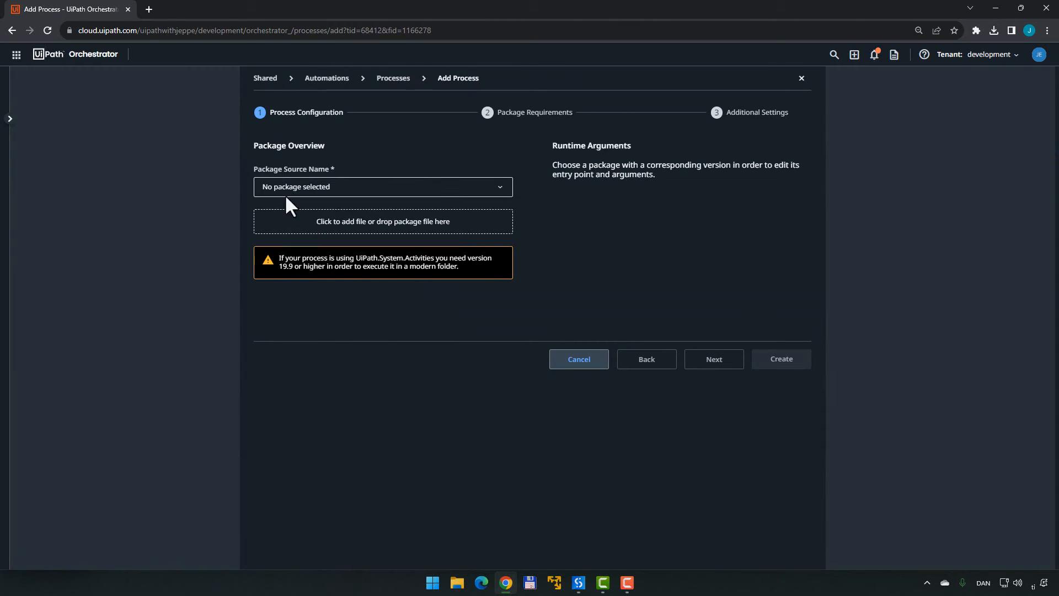
{"action": "left_click", "coordinate": [382, 187]}
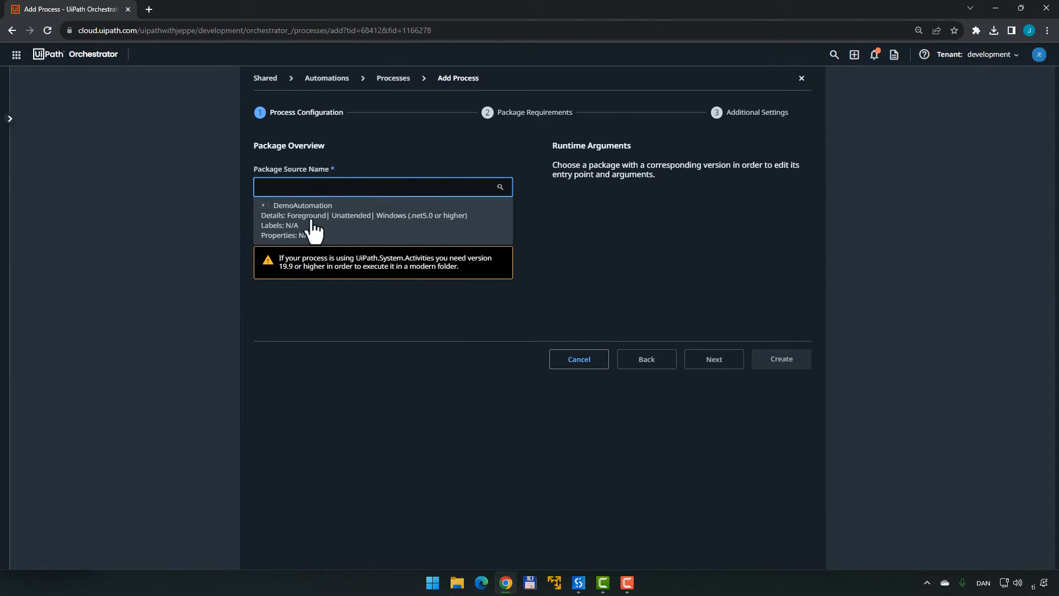
{"action": "left_click", "coordinate": [302, 205]}
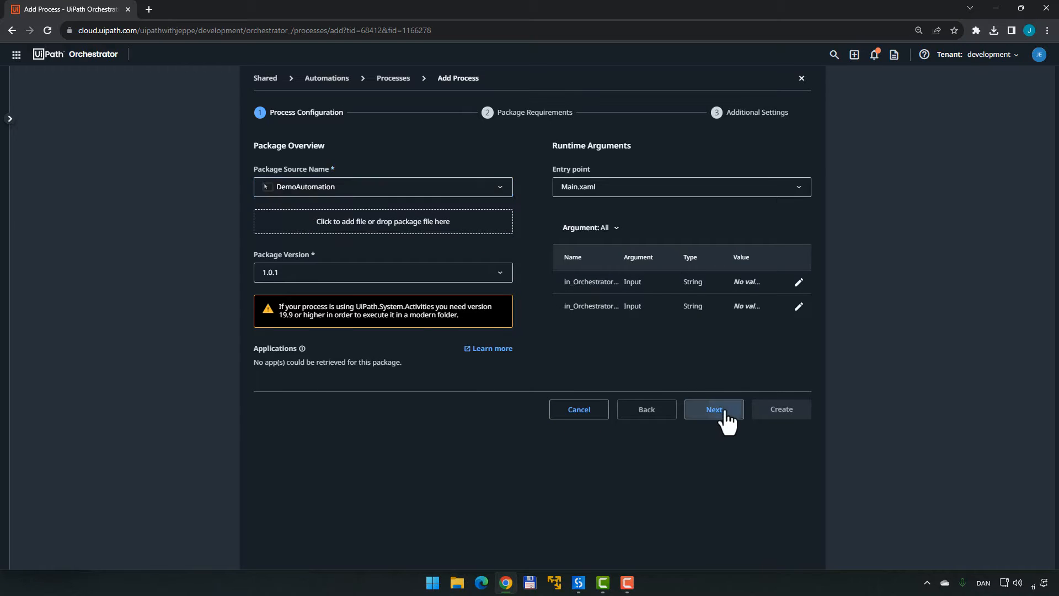
{"action": "left_click", "coordinate": [713, 409]}
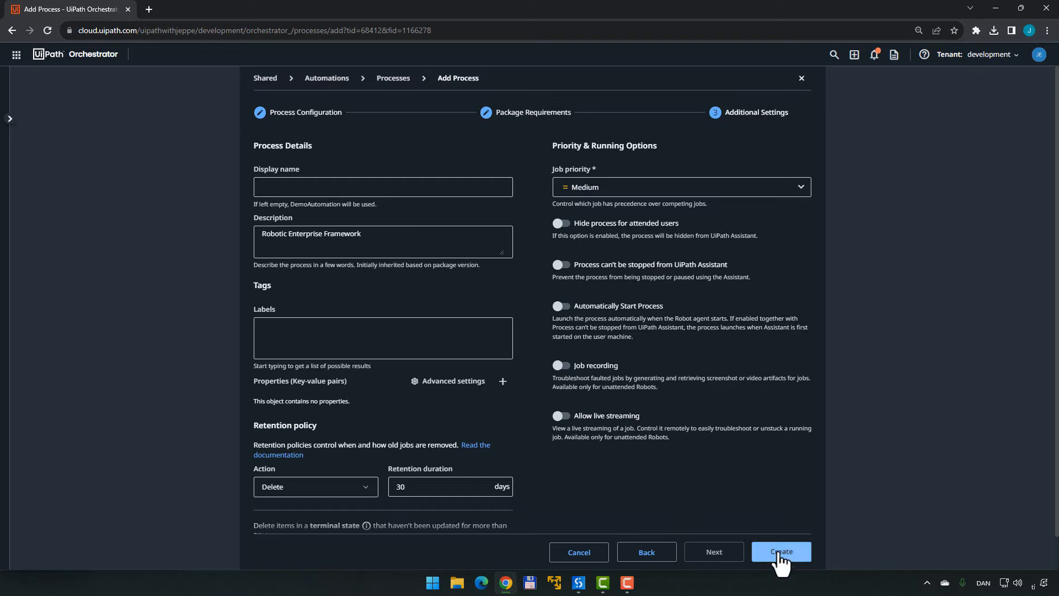
{"action": "left_click", "coordinate": [781, 552]}
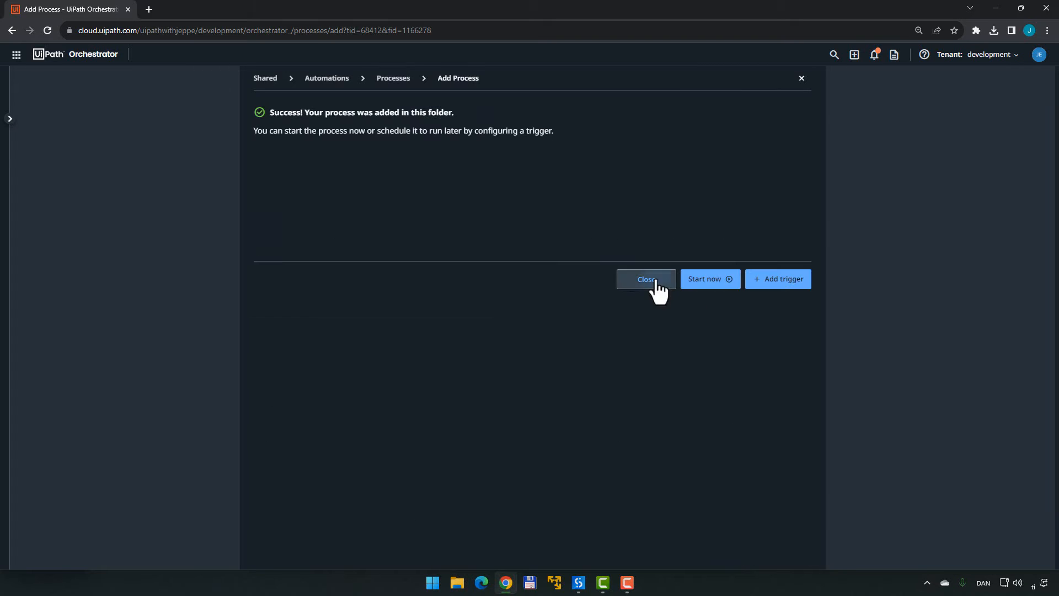
{"action": "left_click", "coordinate": [645, 279]}
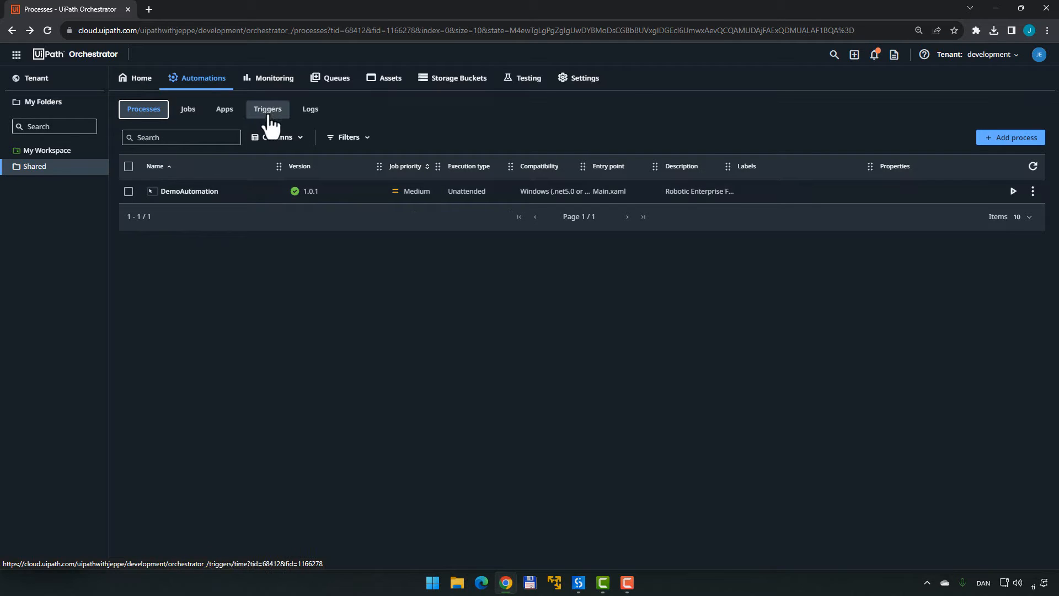
Create time trigger OurTrigger running DemoAutomation daily at 12:00, then go Home
{"action": "left_click", "coordinate": [267, 108]}
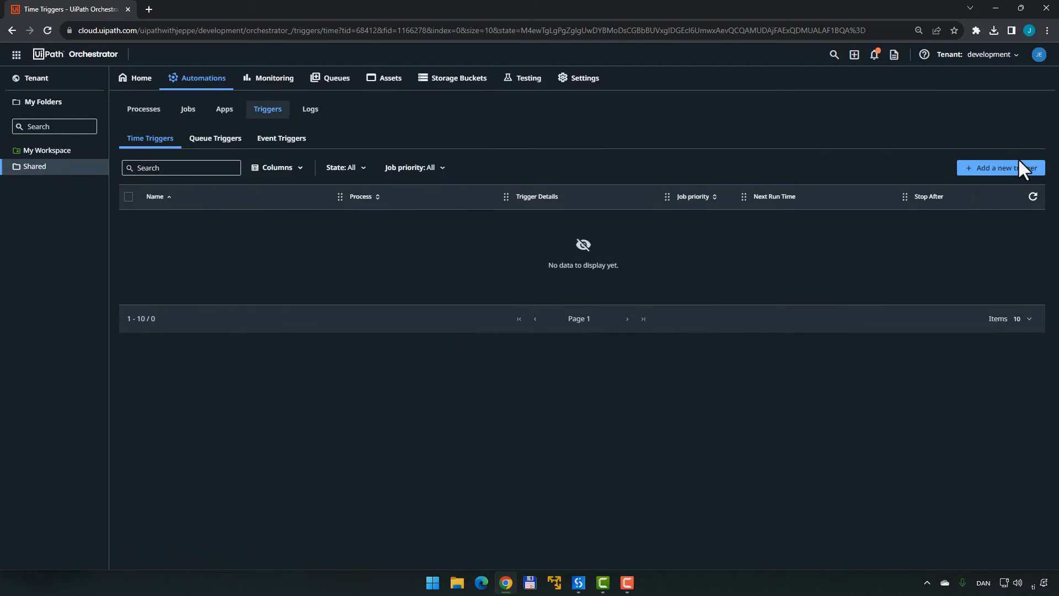
{"action": "left_click", "coordinate": [1000, 168]}
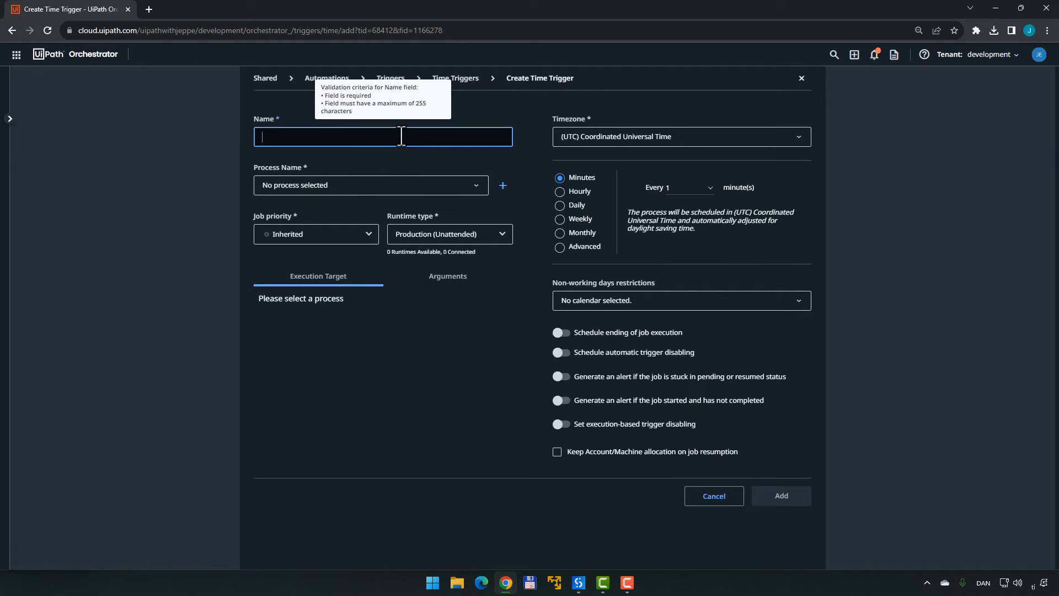
{"action": "type", "text": "Our"}
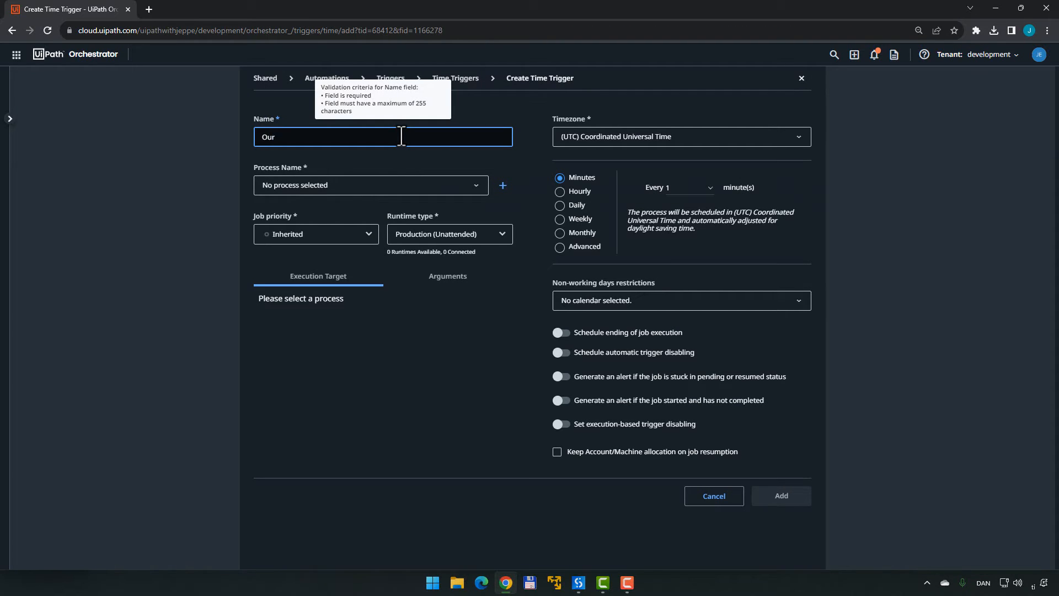
{"action": "type", "text": "Trigger"}
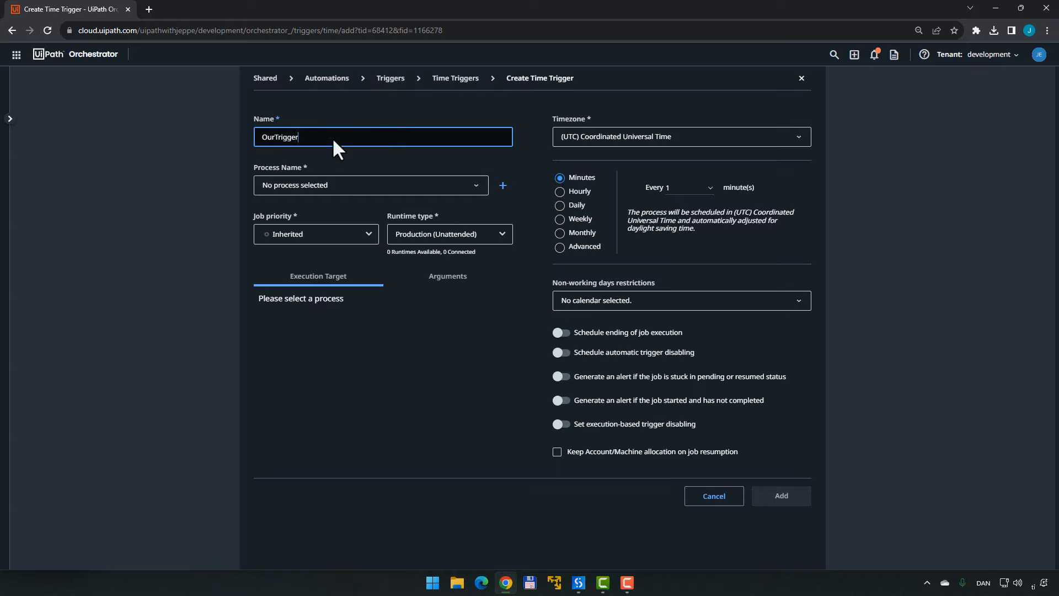
{"action": "left_click", "coordinate": [370, 184]}
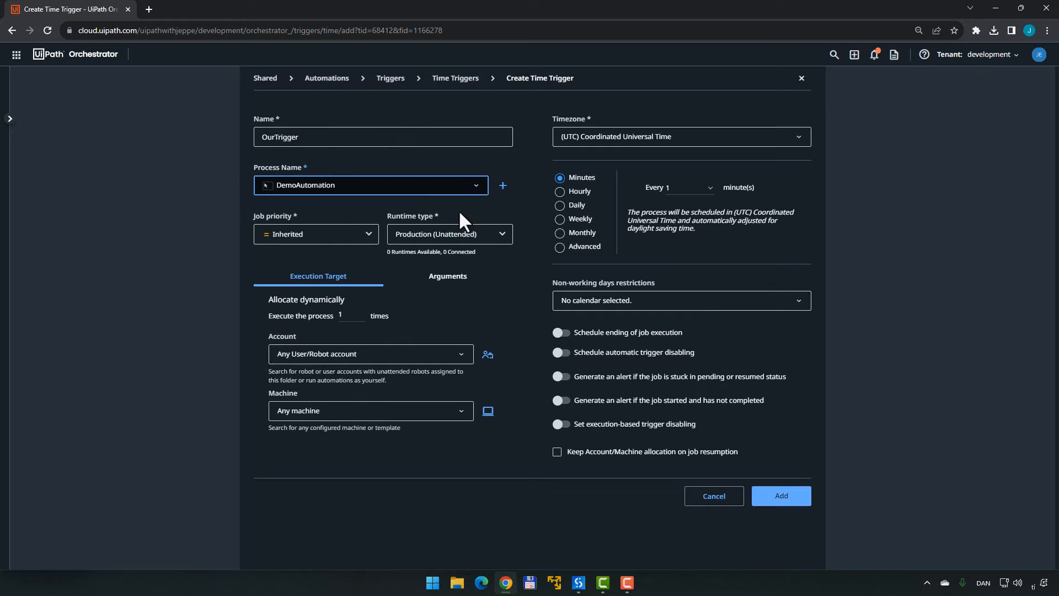
{"action": "left_click", "coordinate": [560, 205]}
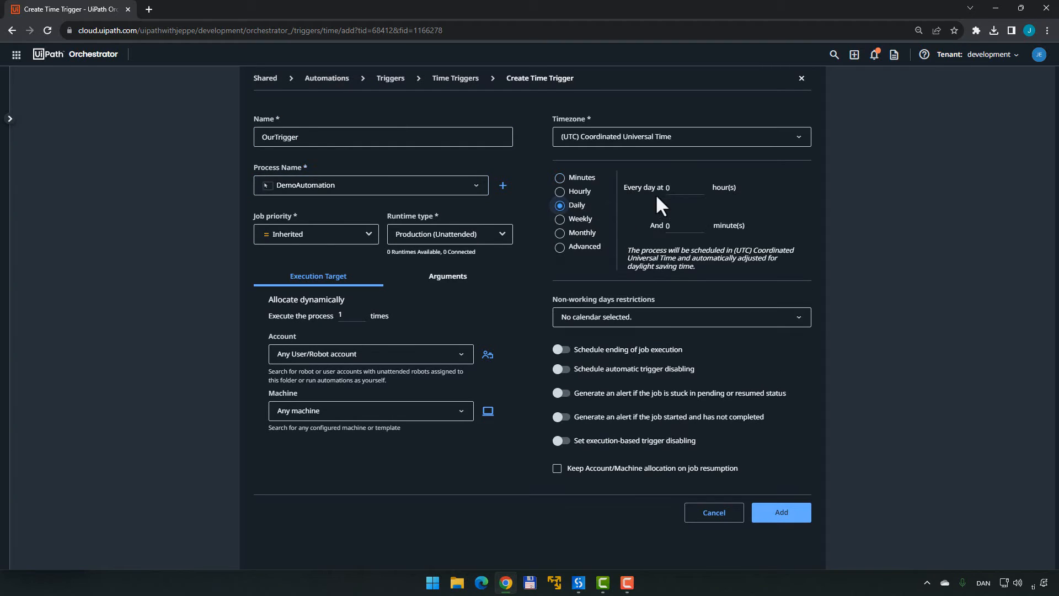
{"action": "type", "text": "12"}
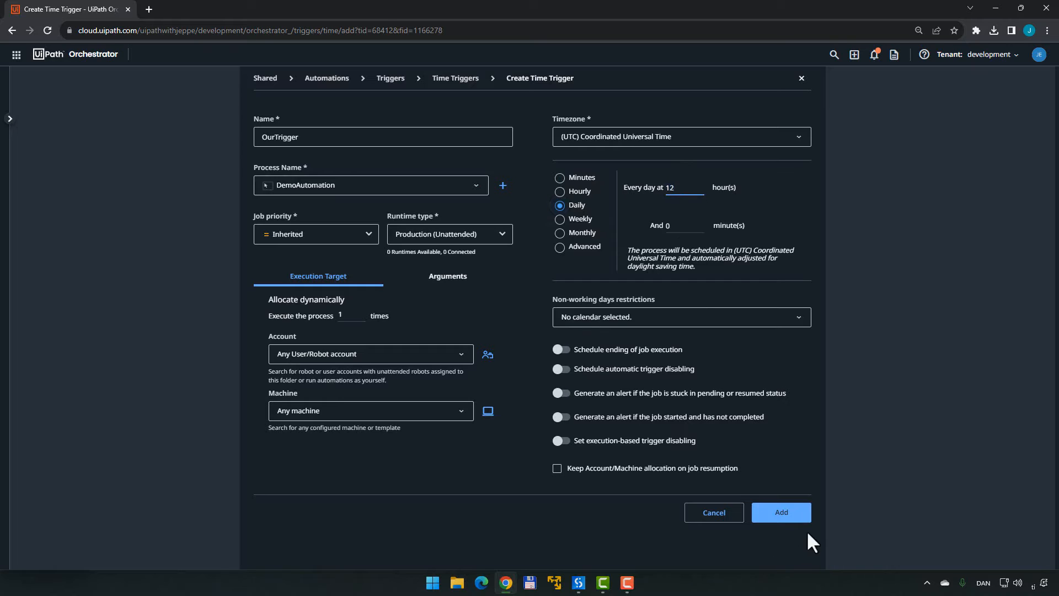
{"action": "left_click", "coordinate": [782, 512]}
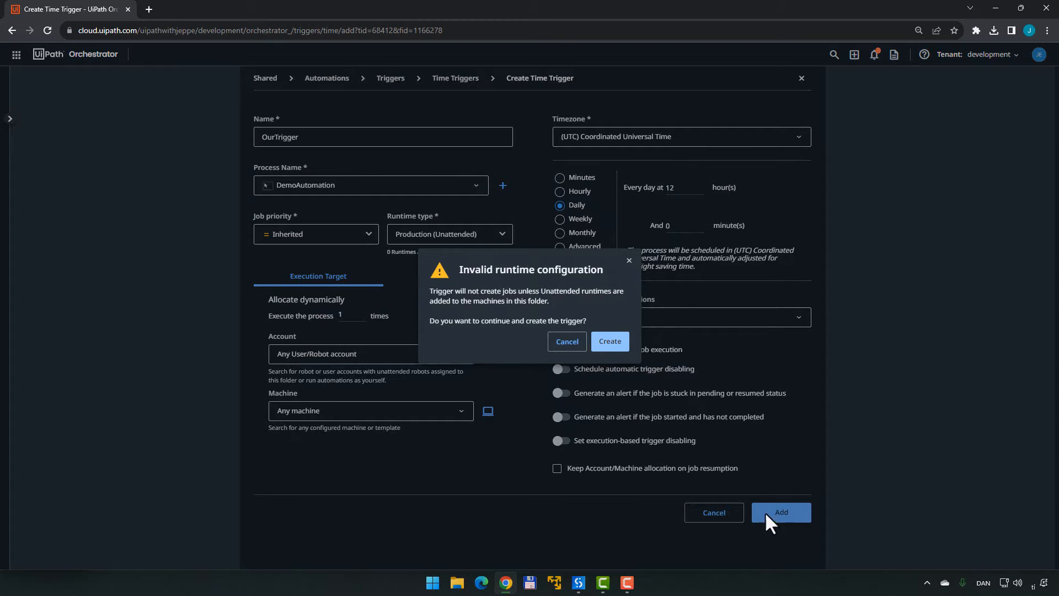
{"action": "left_click", "coordinate": [609, 341]}
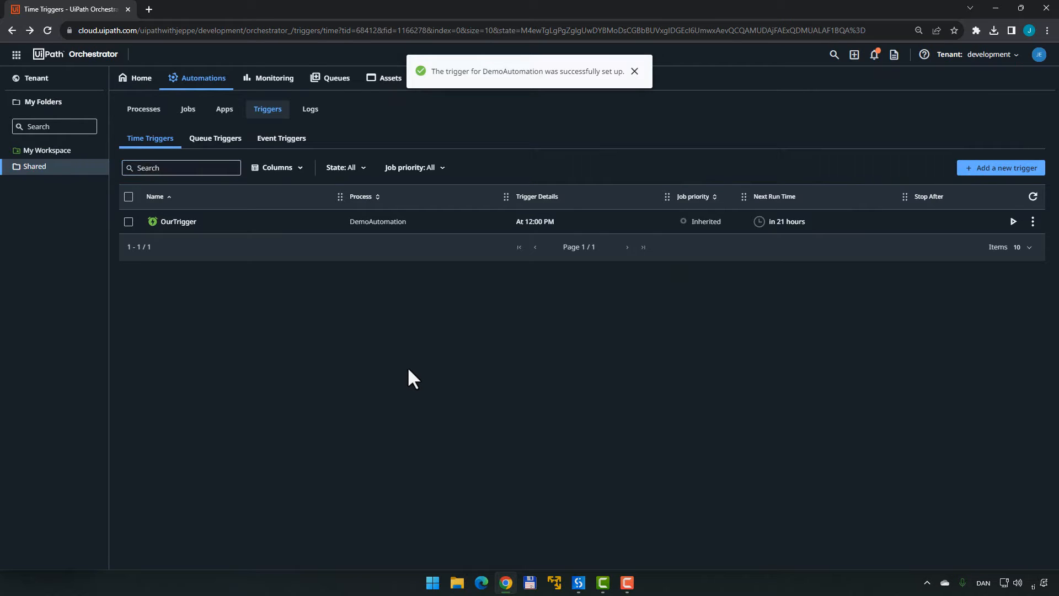
{"action": "left_click", "coordinate": [141, 78]}
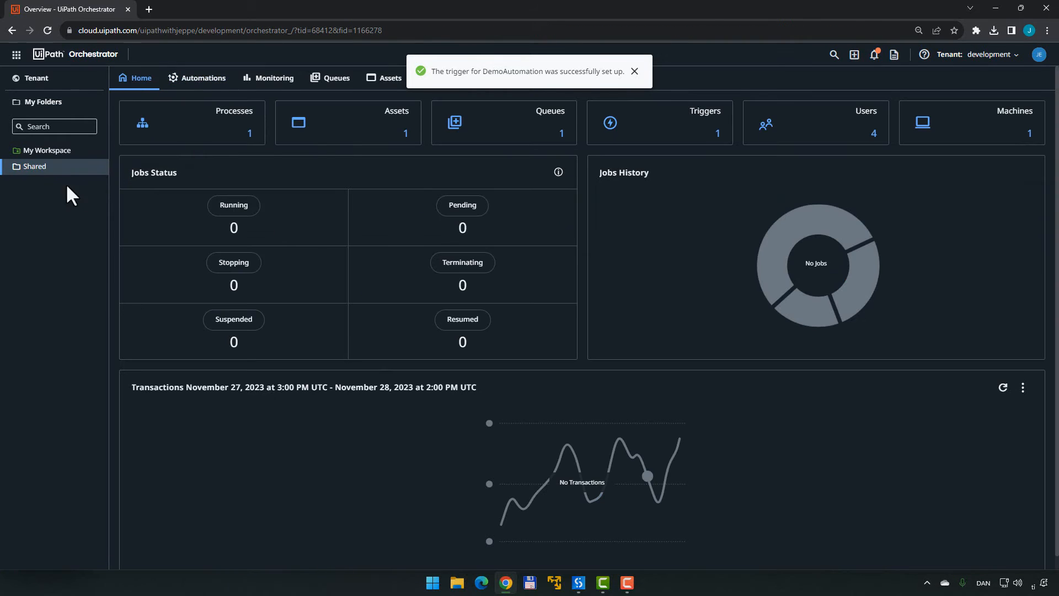
Open the UiPath product launcher grid from Orchestrator
{"action": "left_click", "coordinate": [634, 71]}
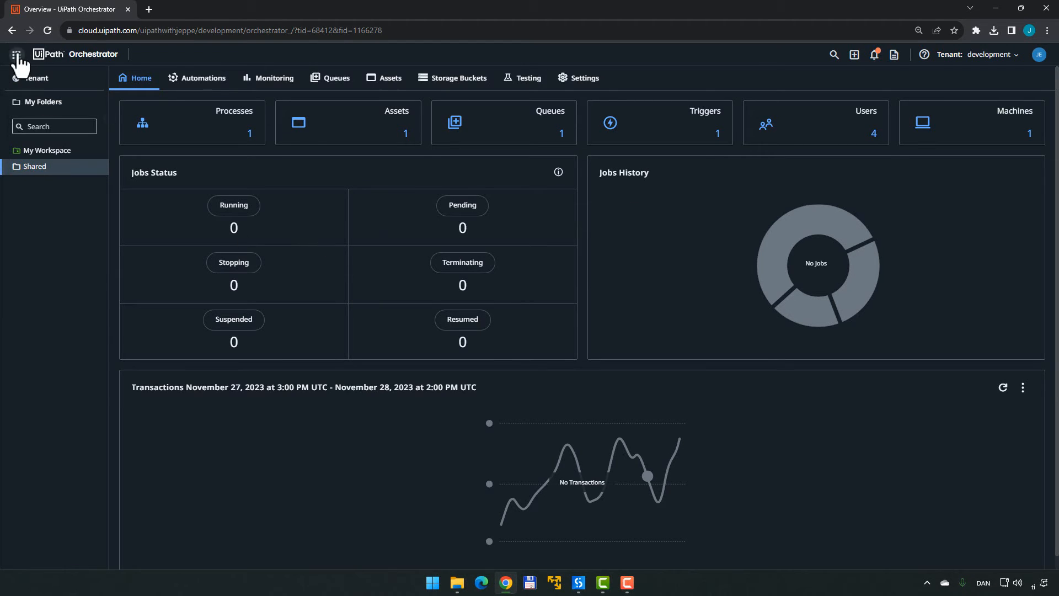
{"action": "left_click", "coordinate": [16, 54]}
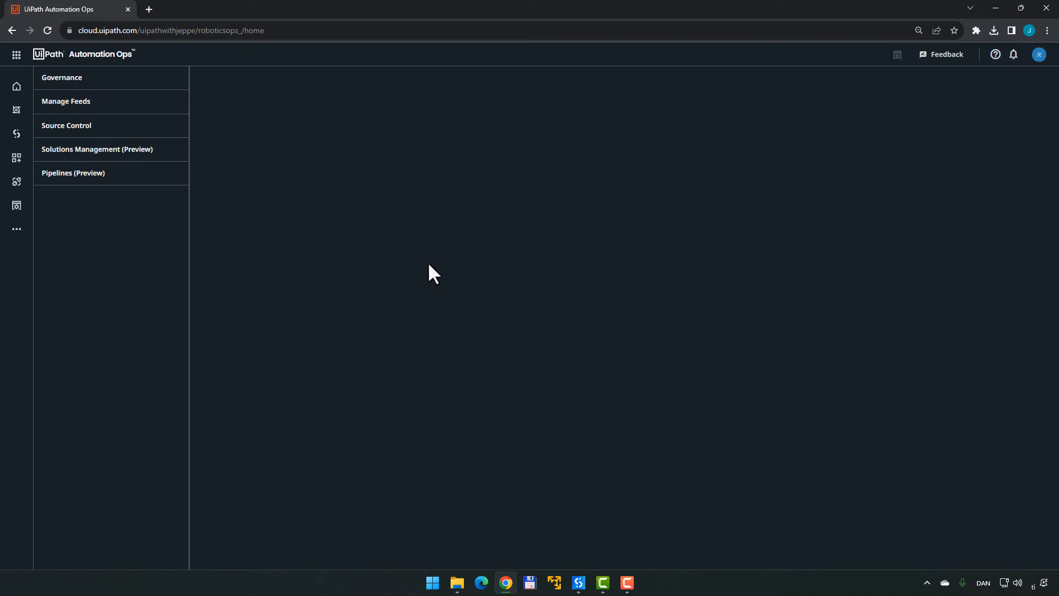
Go to Governance, then Solutions Management (Preview) for the development tenant
{"action": "left_click", "coordinate": [62, 77]}
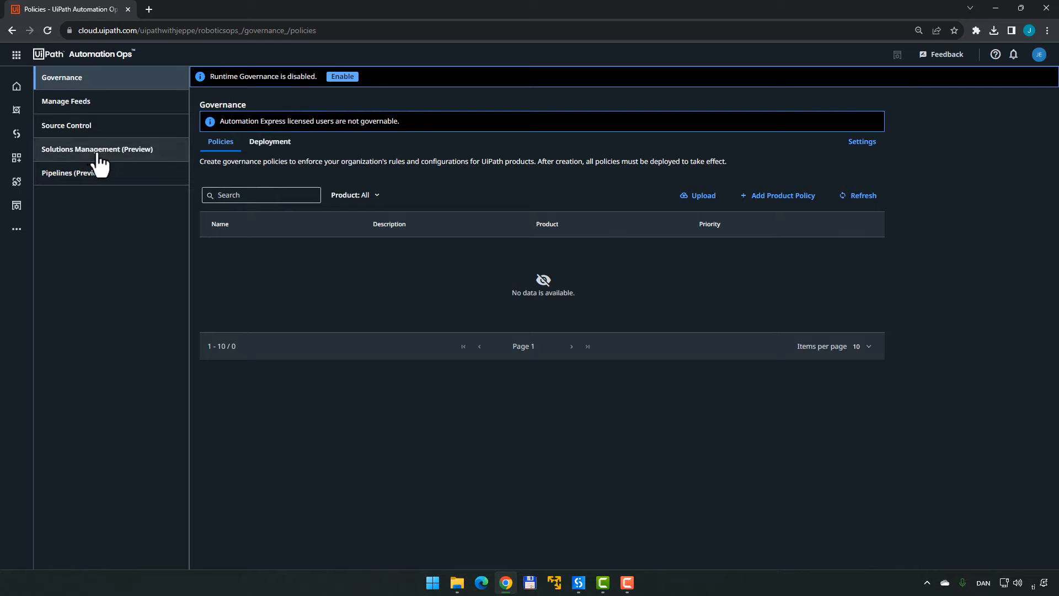
{"action": "left_click", "coordinate": [96, 148]}
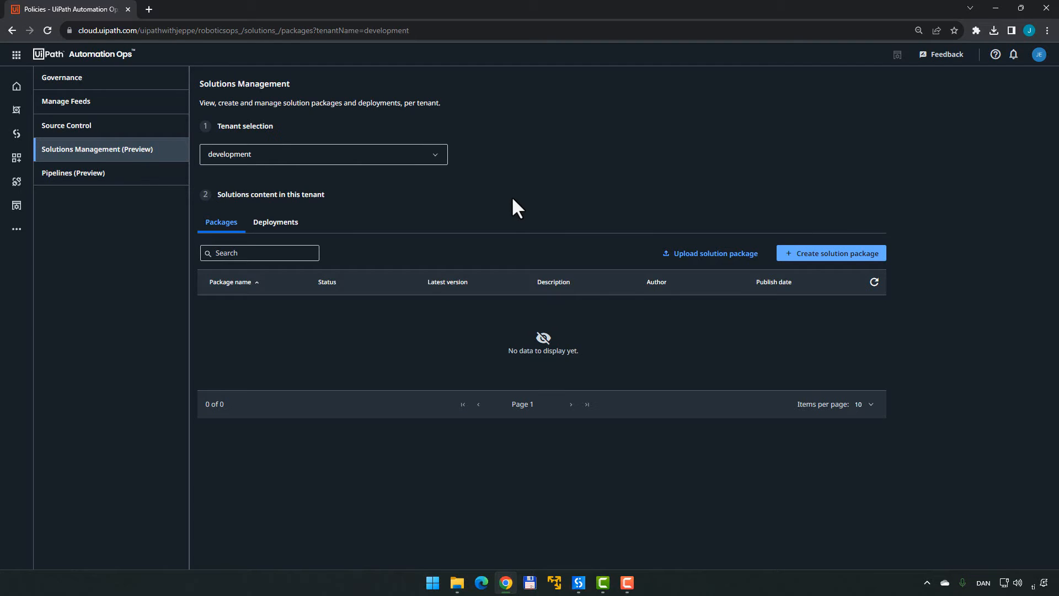
{"action": "mouse_move", "coordinate": [527, 208]}
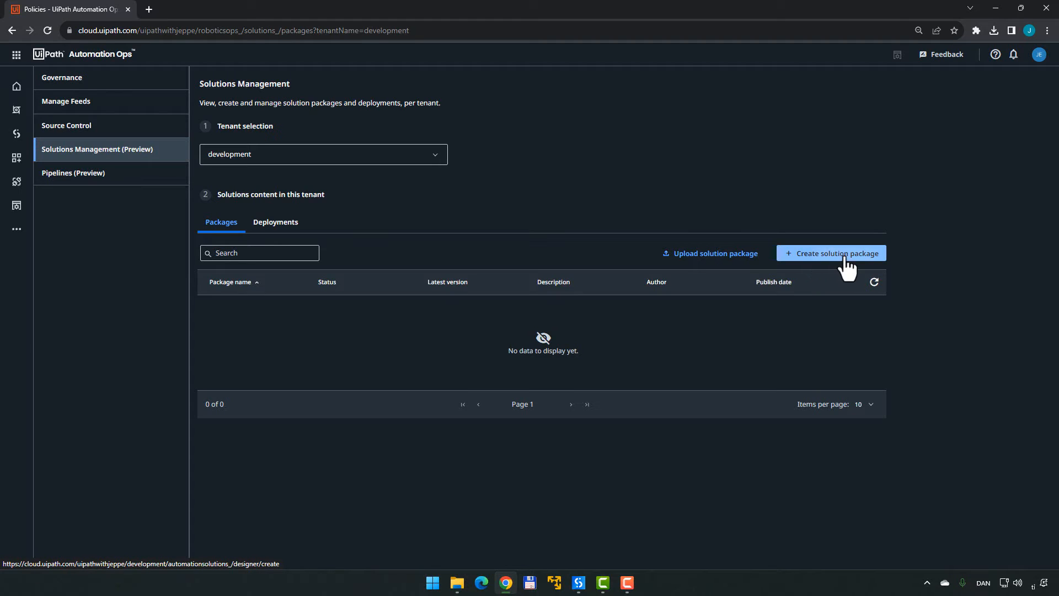
Create a solution package holding DemoAutomation, MyNewAsset, MyNewQueue and OurTrigger from Shared
{"action": "left_click", "coordinate": [836, 253]}
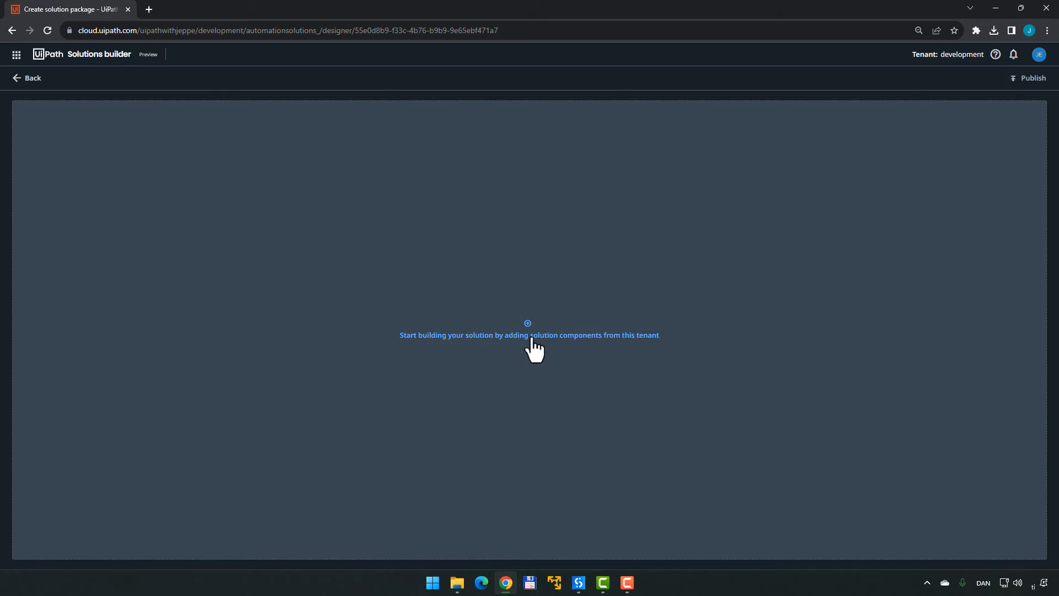
{"action": "left_click", "coordinate": [528, 330]}
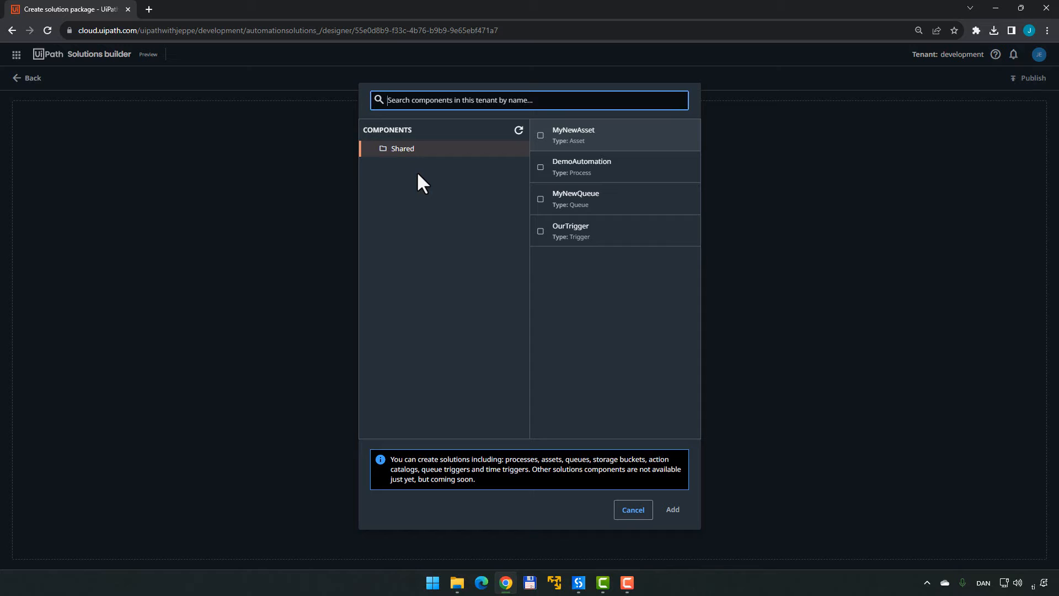
{"action": "mouse_move", "coordinate": [613, 160]}
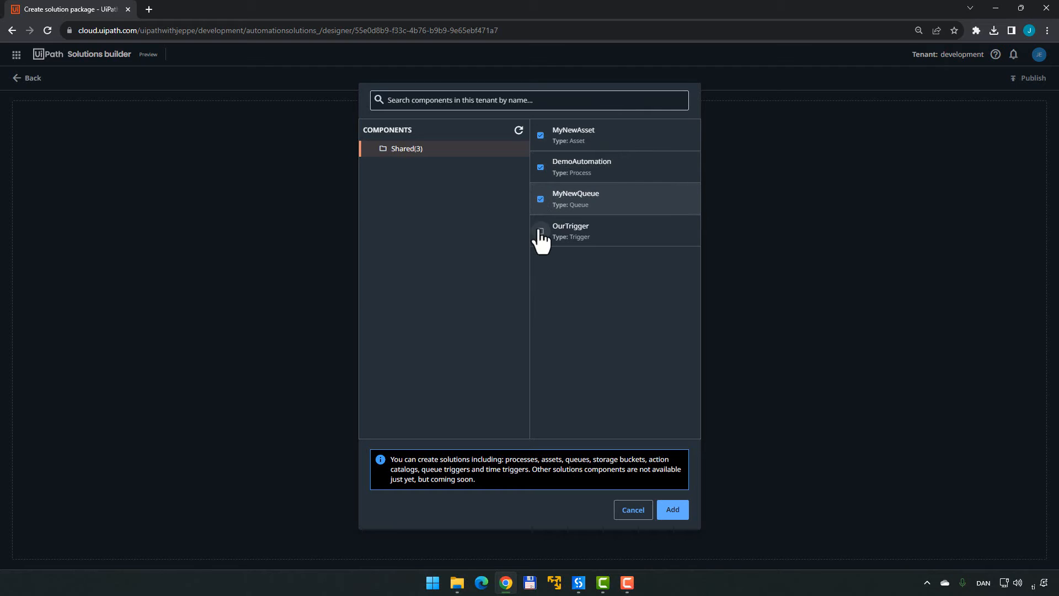
{"action": "left_click", "coordinate": [541, 231]}
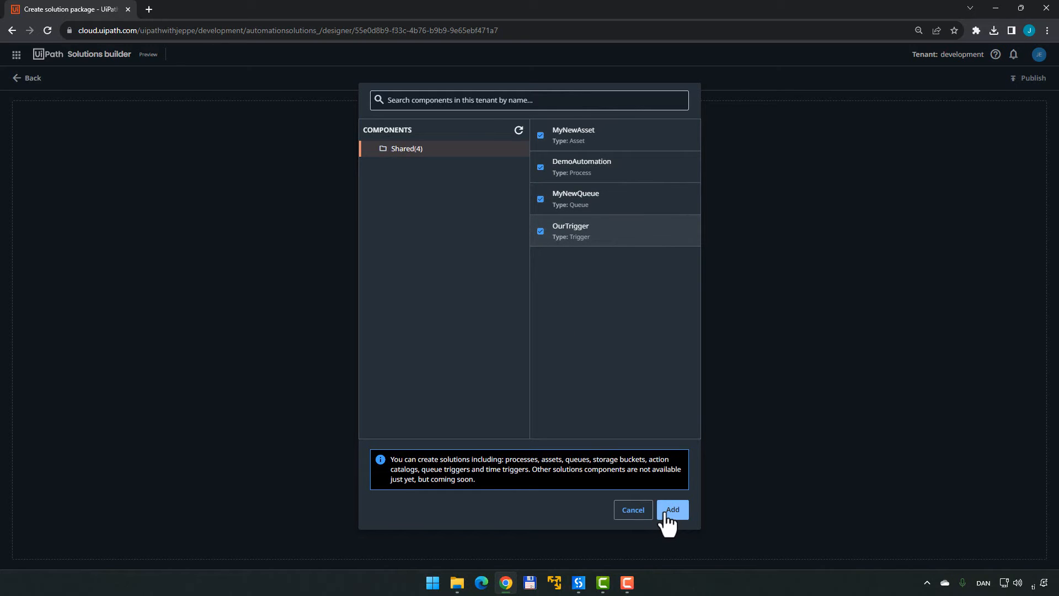
{"action": "left_click", "coordinate": [672, 510]}
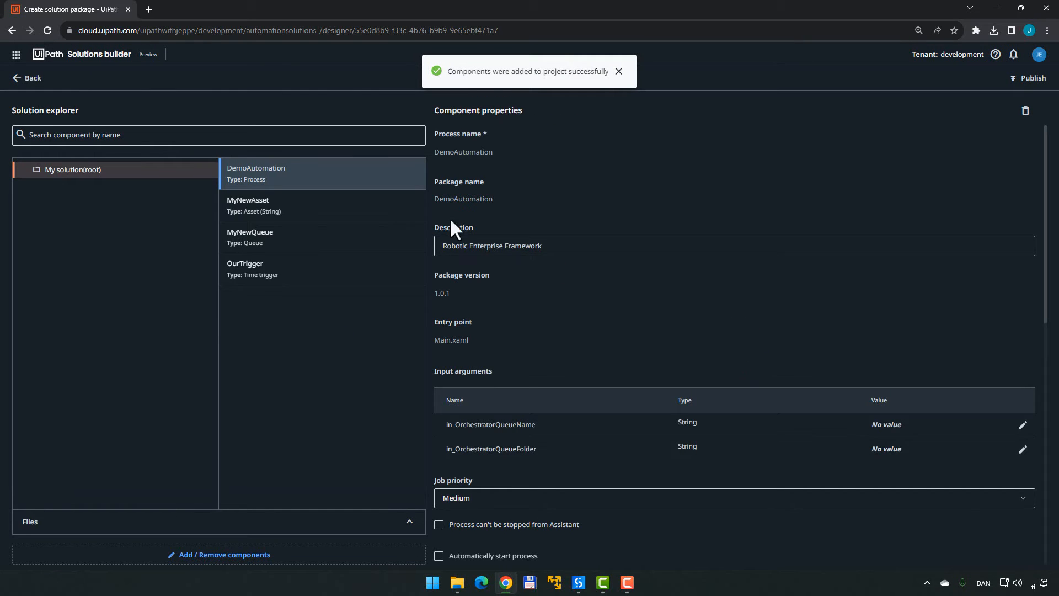
{"action": "mouse_move", "coordinate": [364, 224]}
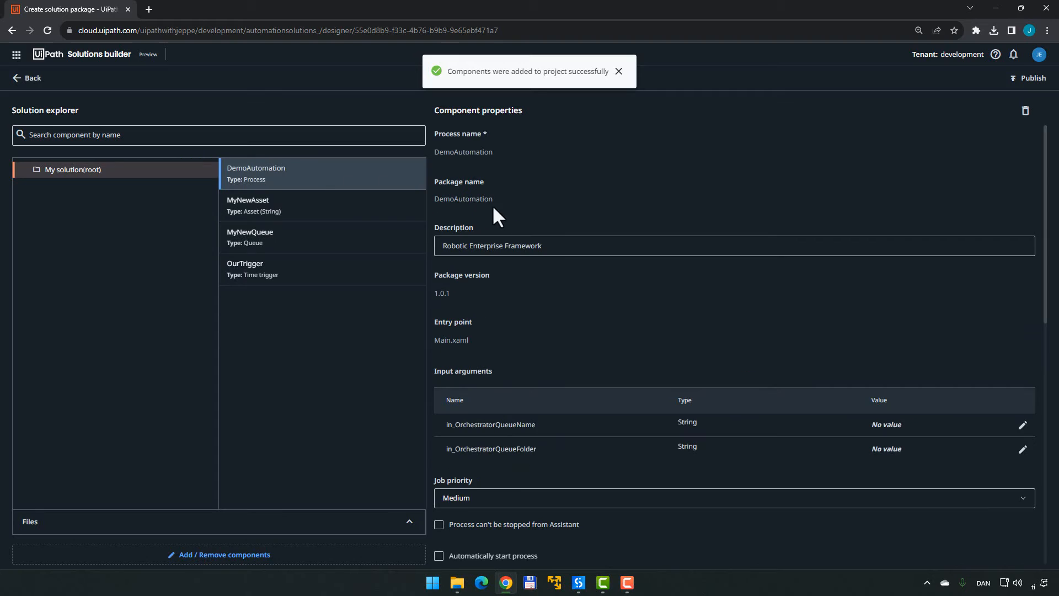
Inspect DemoAutomation, MyNewQueue and OurTrigger properties, showing OurTrigger's daily 12:00 PM schedule
{"action": "triple_click", "coordinate": [491, 245]}
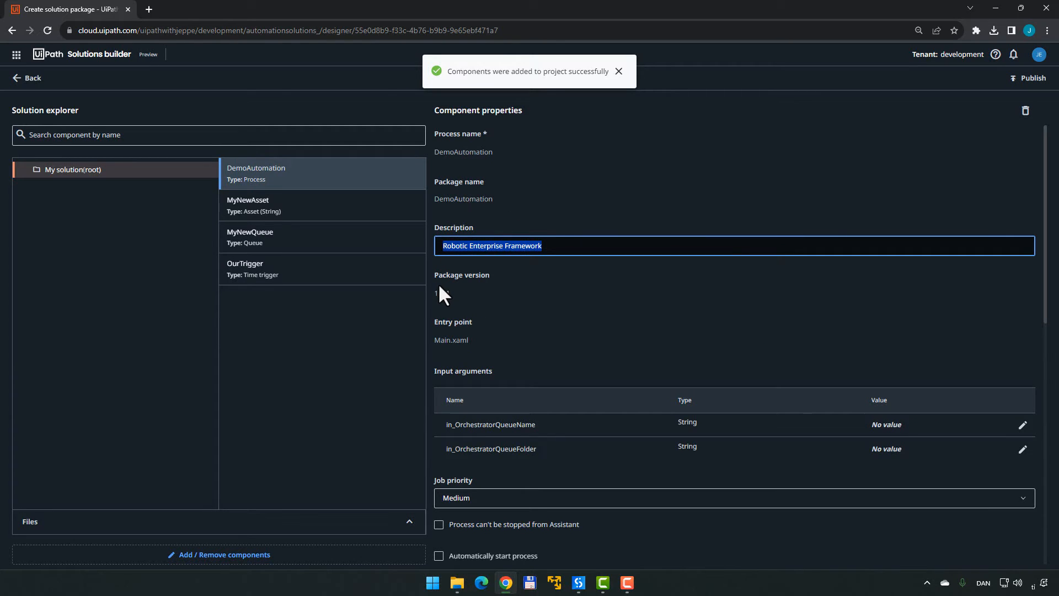
{"action": "left_click", "coordinate": [617, 71]}
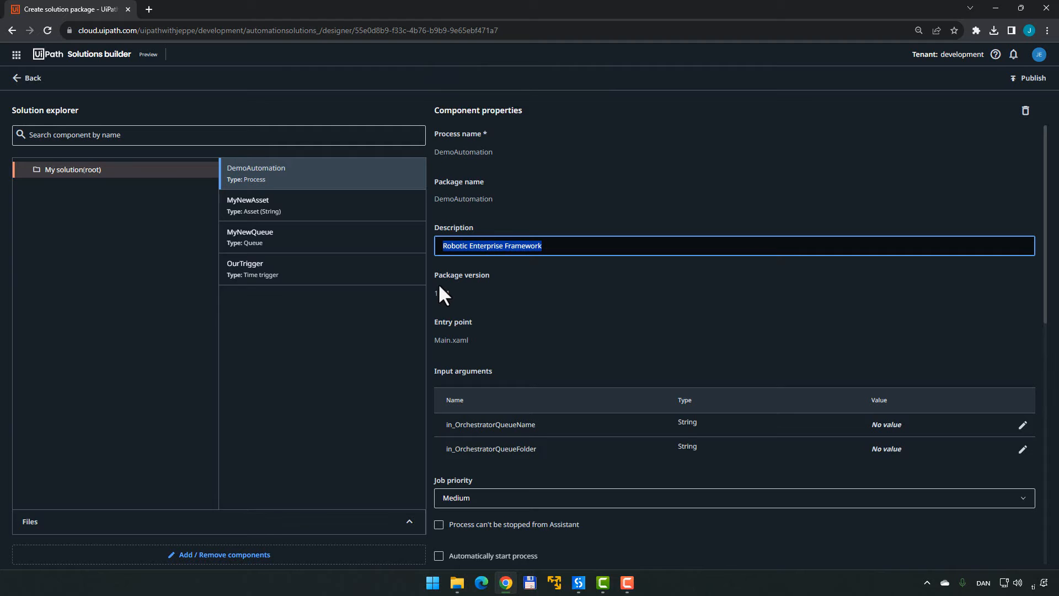
{"action": "left_click", "coordinate": [277, 204]}
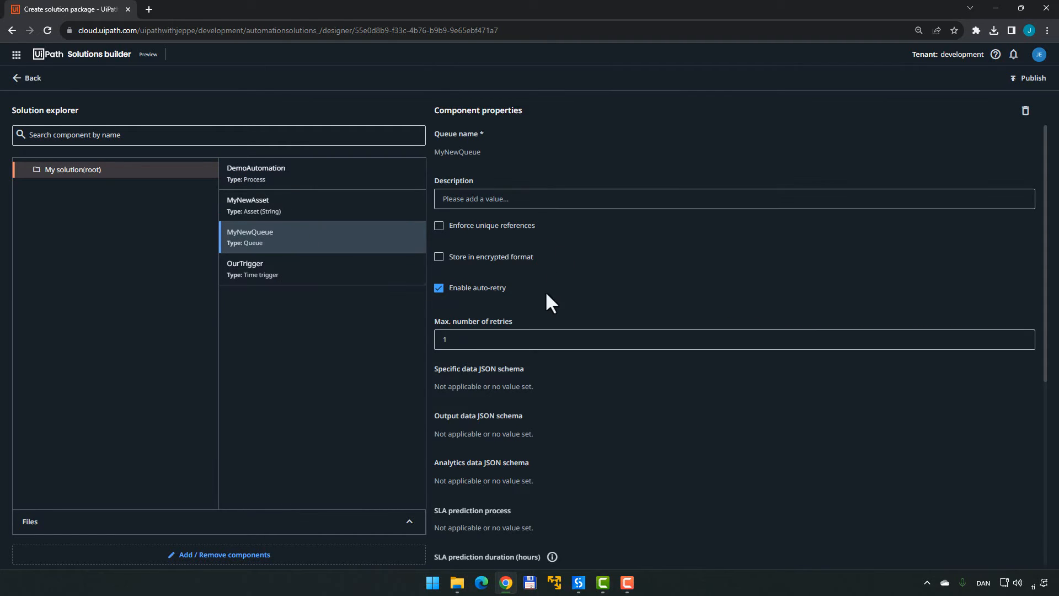
{"action": "left_click", "coordinate": [322, 268]}
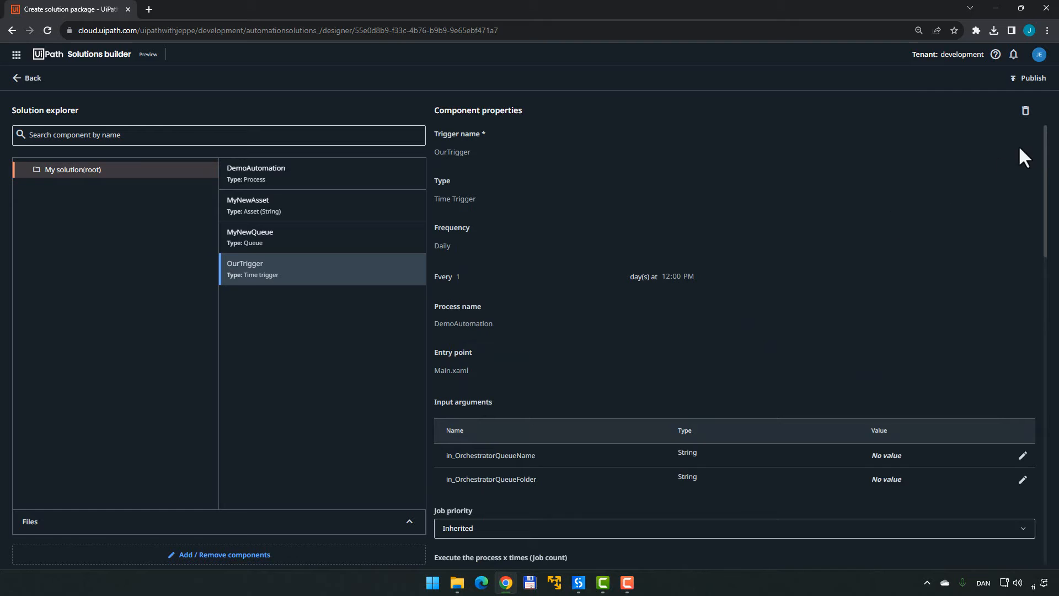
Publish the solution as Jeppes Solution Package 1.0.0 with description 'This is really nice'
{"action": "left_click", "coordinate": [1032, 78]}
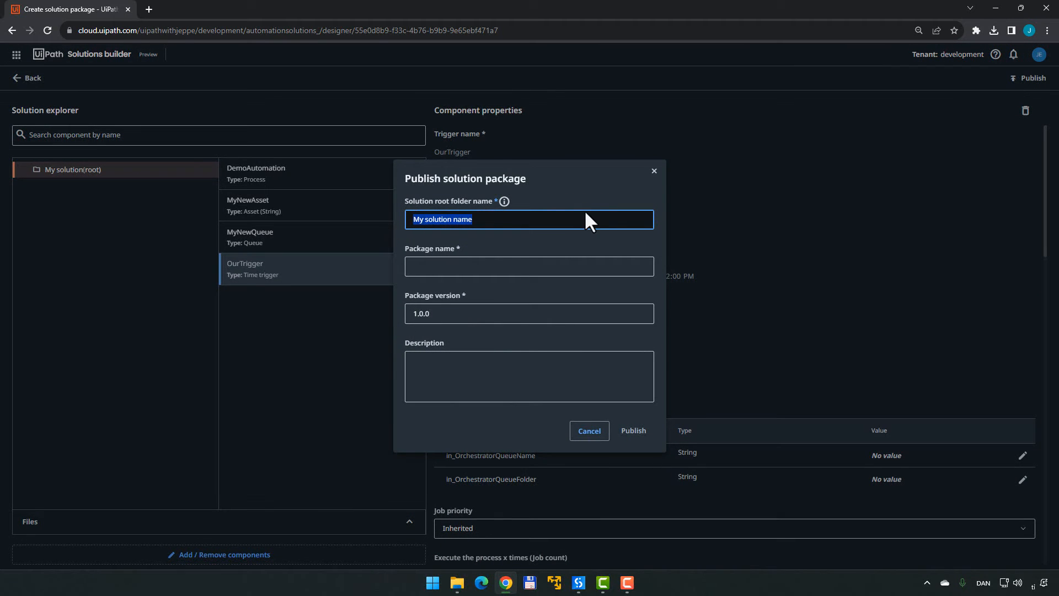
{"action": "type", "text": "Jeppes Great S"}
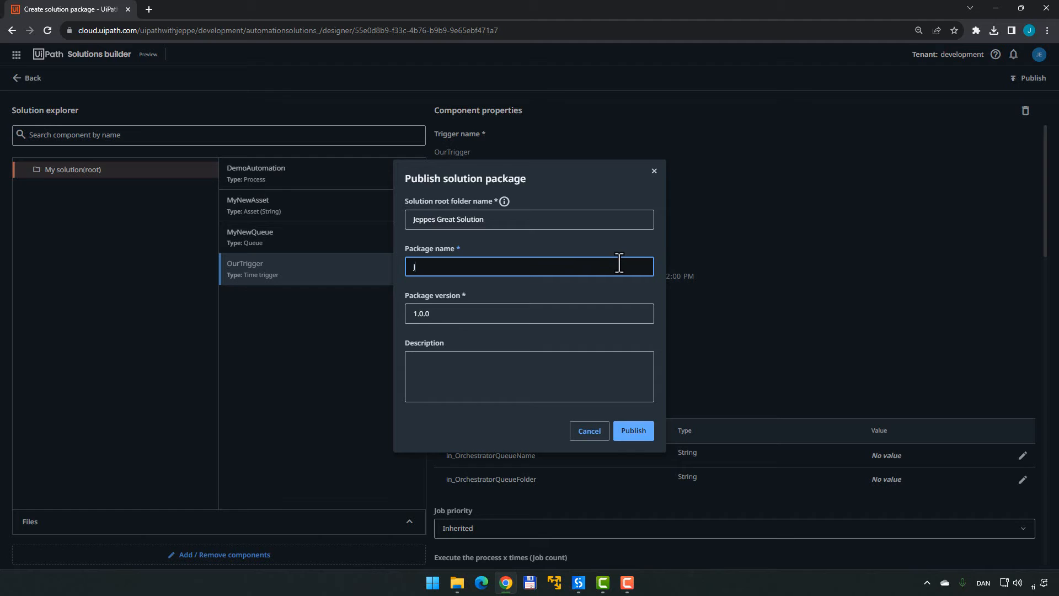
{"action": "type", "text": "Jeppes Solution Package"}
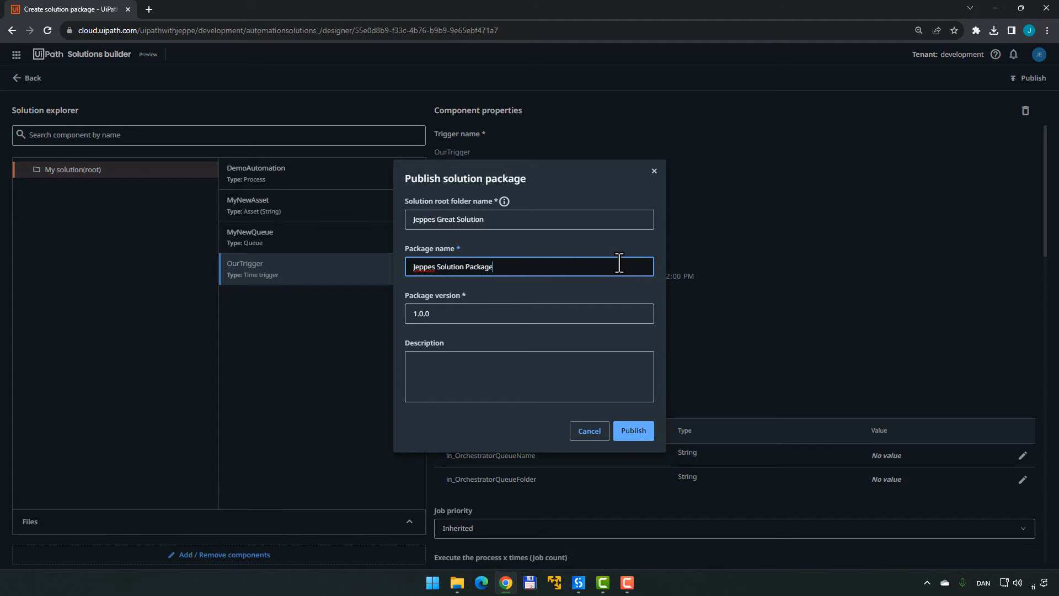
{"action": "type", "text": "This is really nice"}
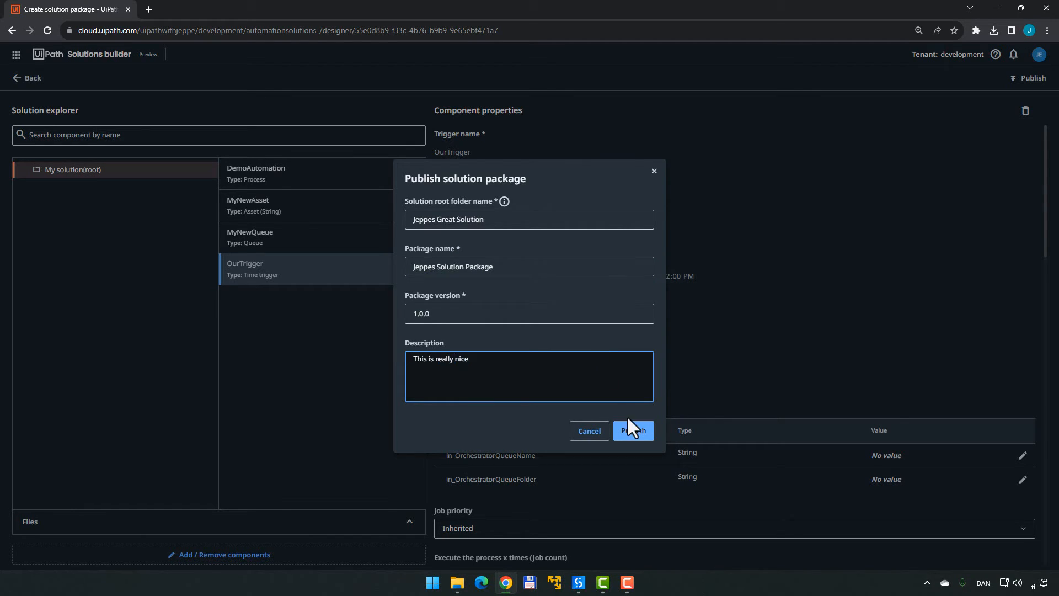
{"action": "left_click", "coordinate": [633, 430]}
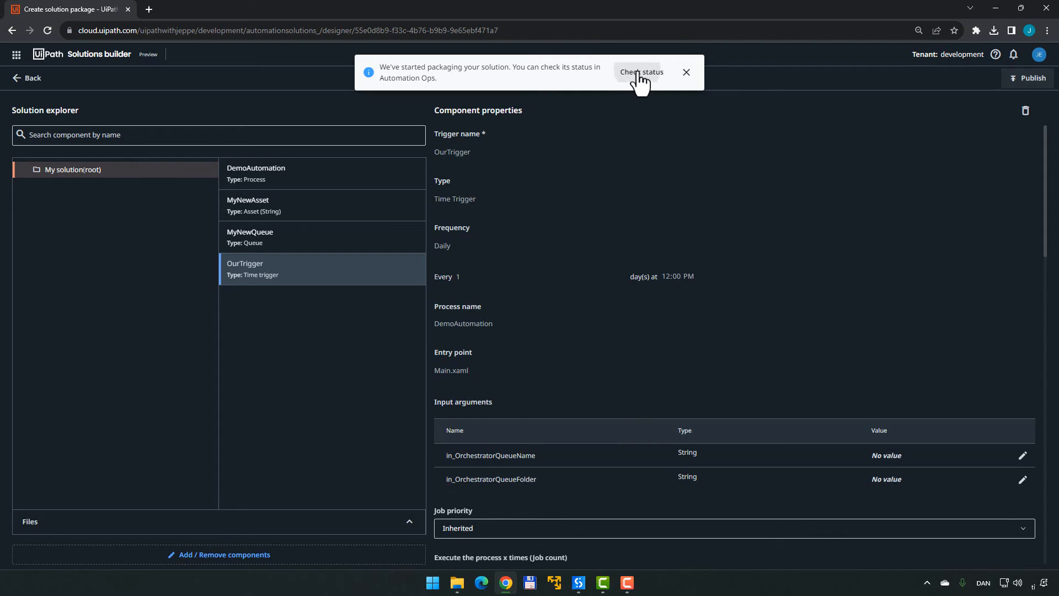
Confirm Jeppes Solution Package 1.0.0 appears as Ready in the Packages list
{"action": "left_click", "coordinate": [640, 72]}
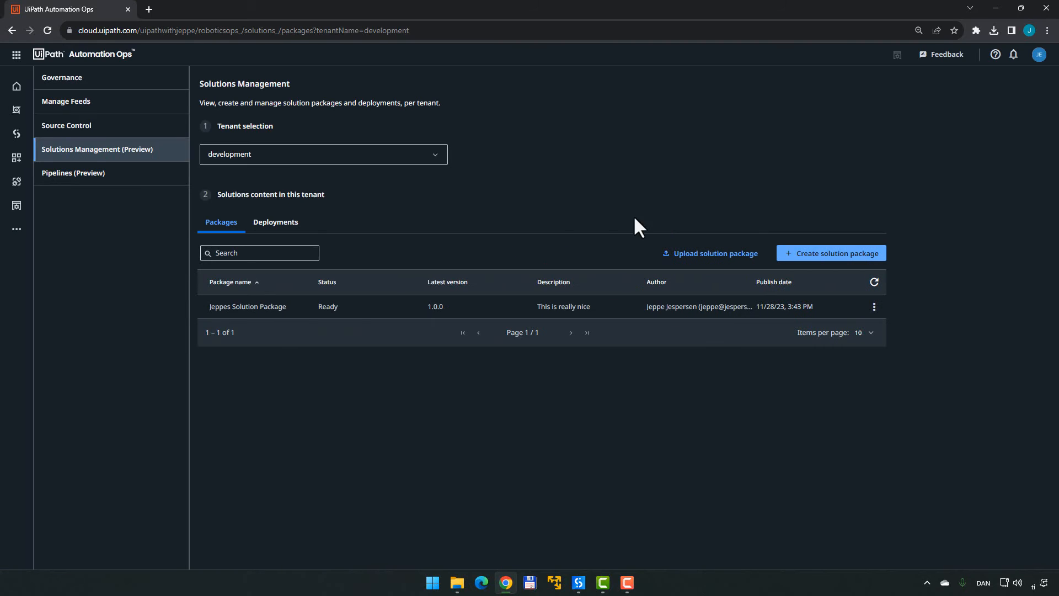
{"action": "double_click", "coordinate": [328, 306]}
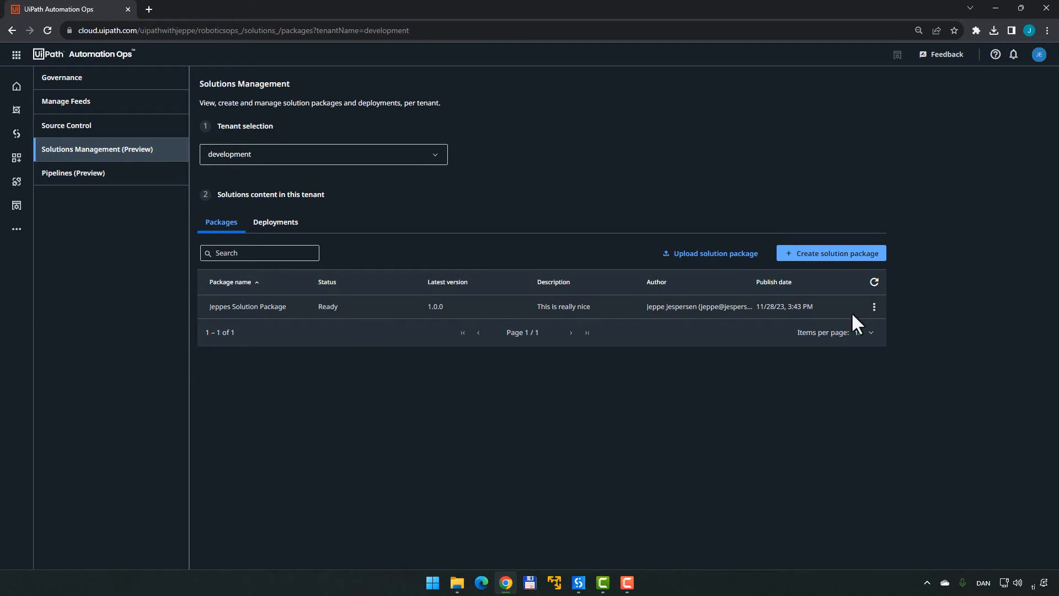
{"action": "left_click", "coordinate": [873, 307]}
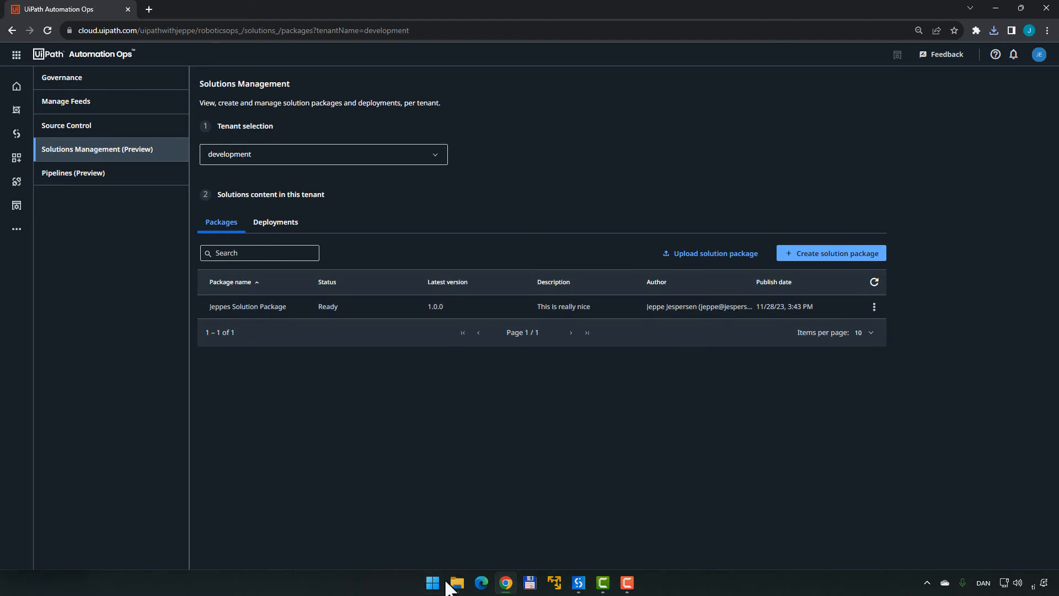
{"action": "left_click", "coordinate": [456, 582]}
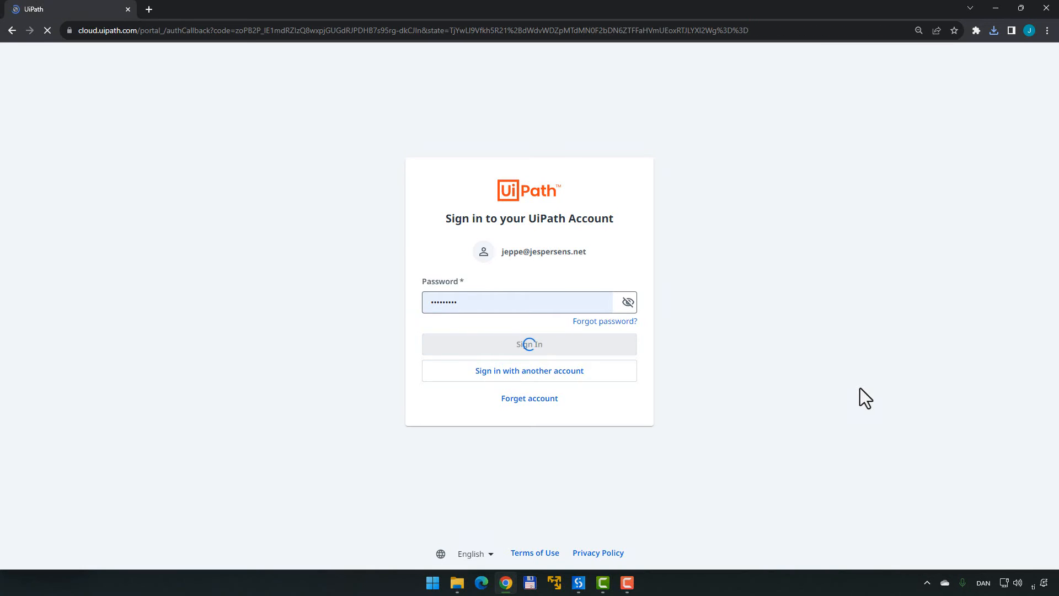
Show the UiPath product navigation panel from Orchestrator's grid launcher
{"action": "left_click", "coordinate": [530, 344]}
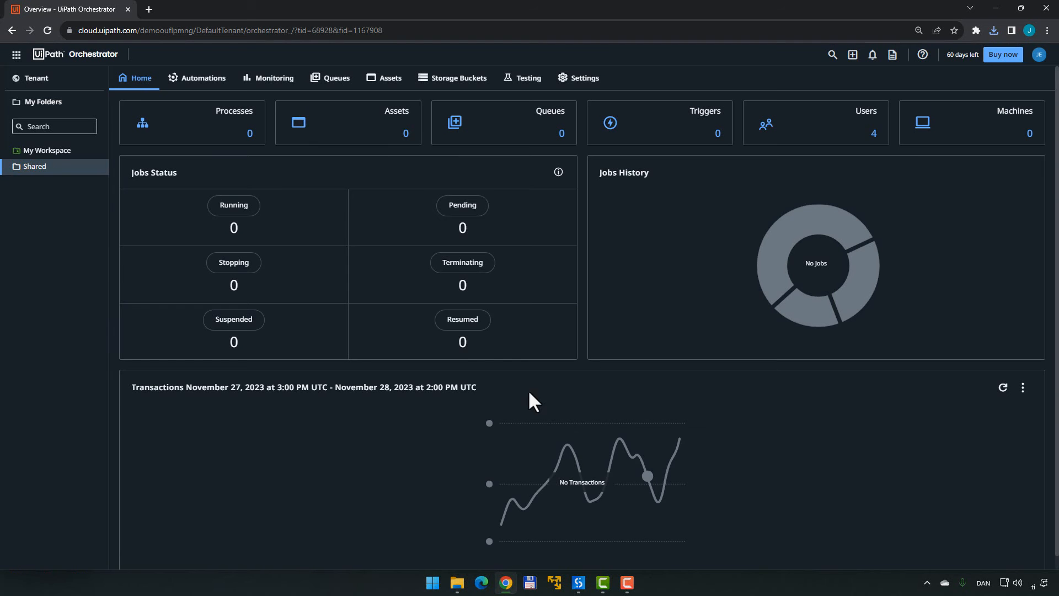
{"action": "mouse_move", "coordinate": [512, 138]}
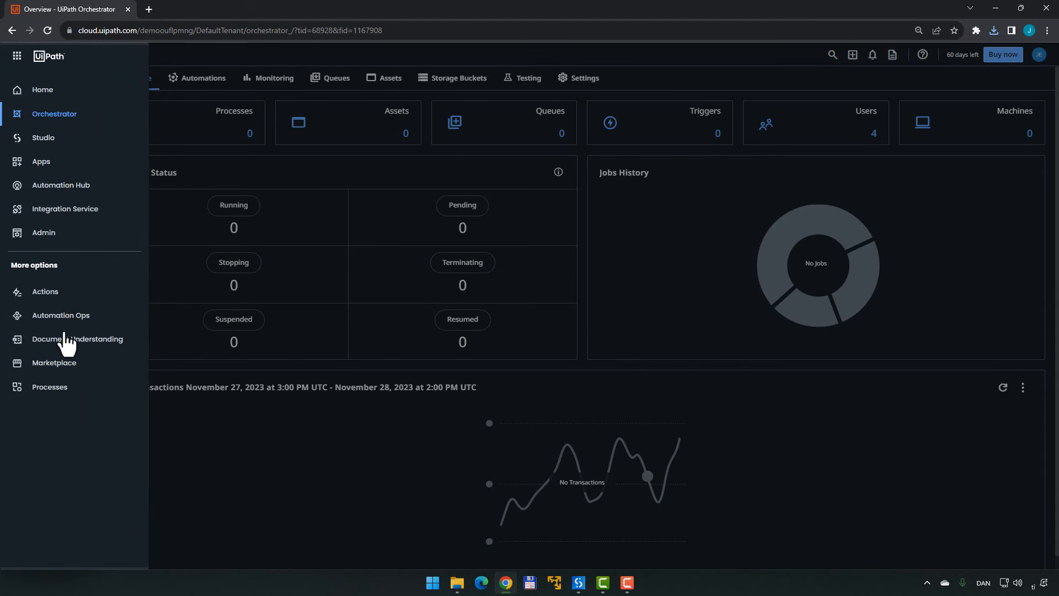
Upload the Jeppes Solution Package 1.0.0 zip to DefaultTenant's Solutions Management
{"action": "left_click", "coordinate": [60, 315]}
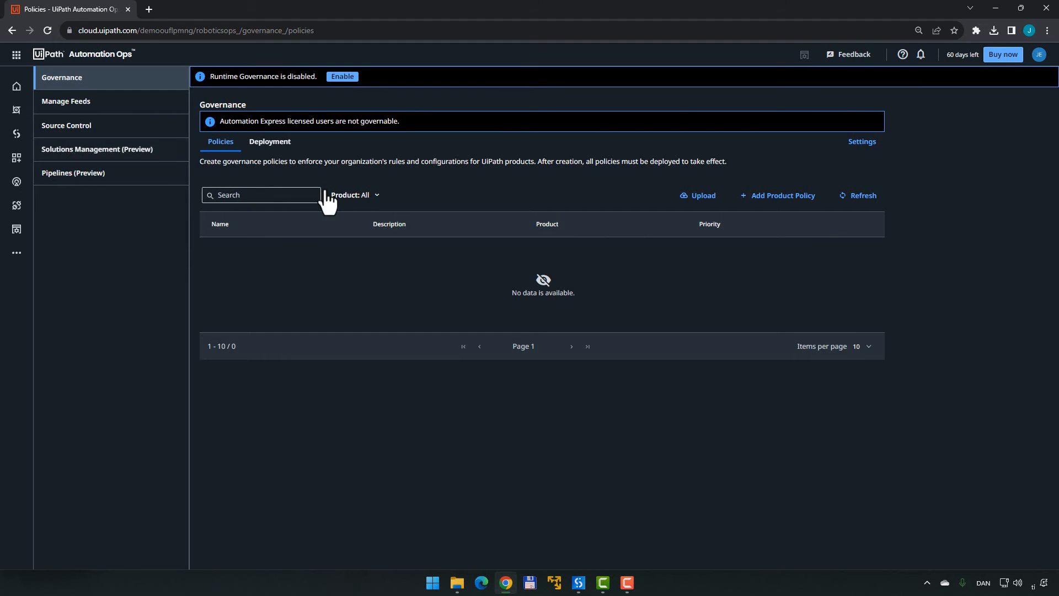
{"action": "left_click", "coordinate": [96, 148]}
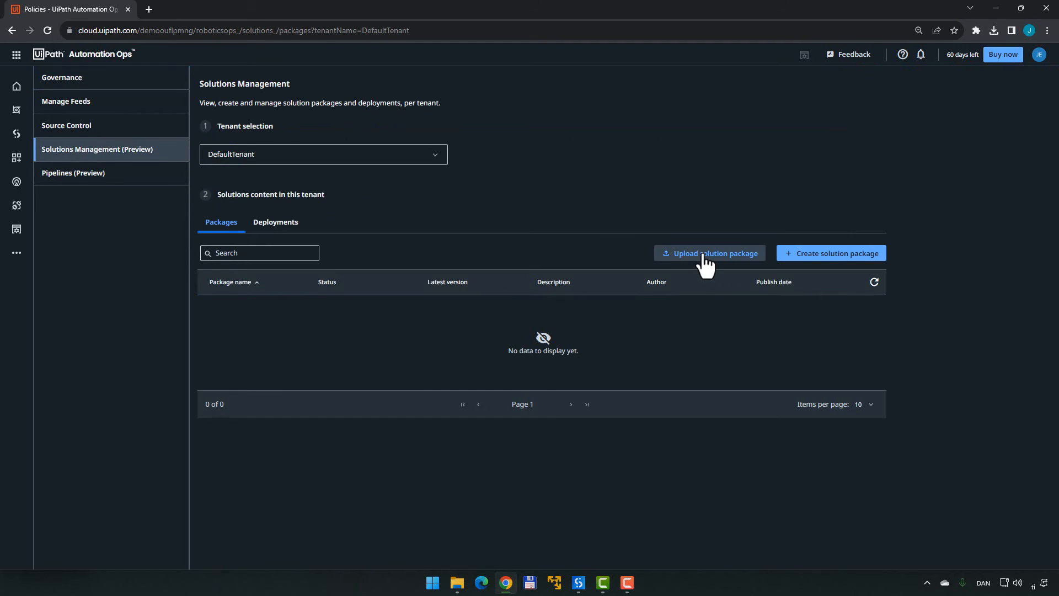
{"action": "left_click", "coordinate": [709, 253]}
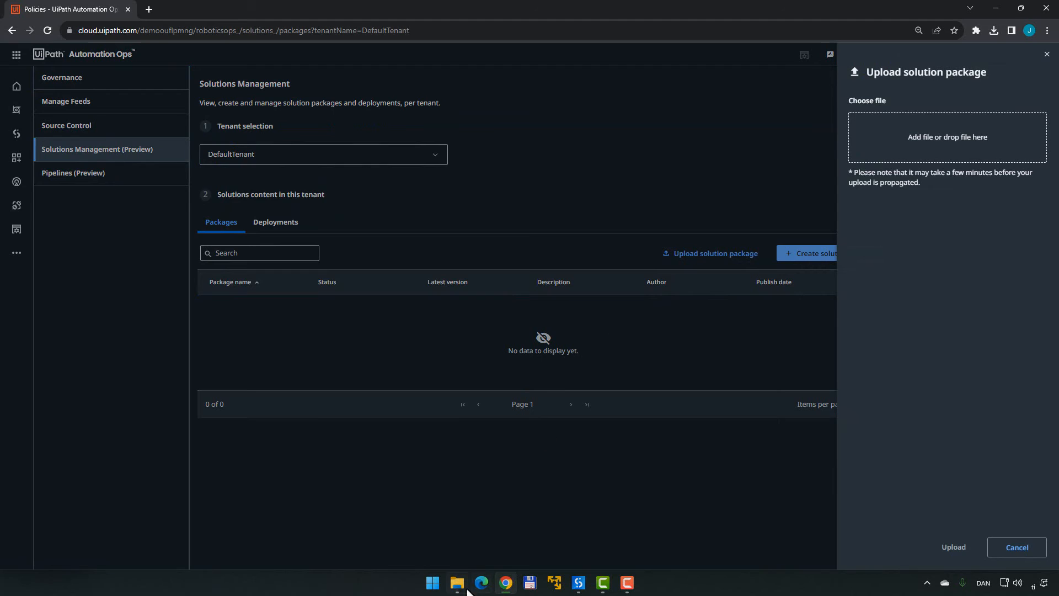
{"action": "left_click", "coordinate": [456, 587]}
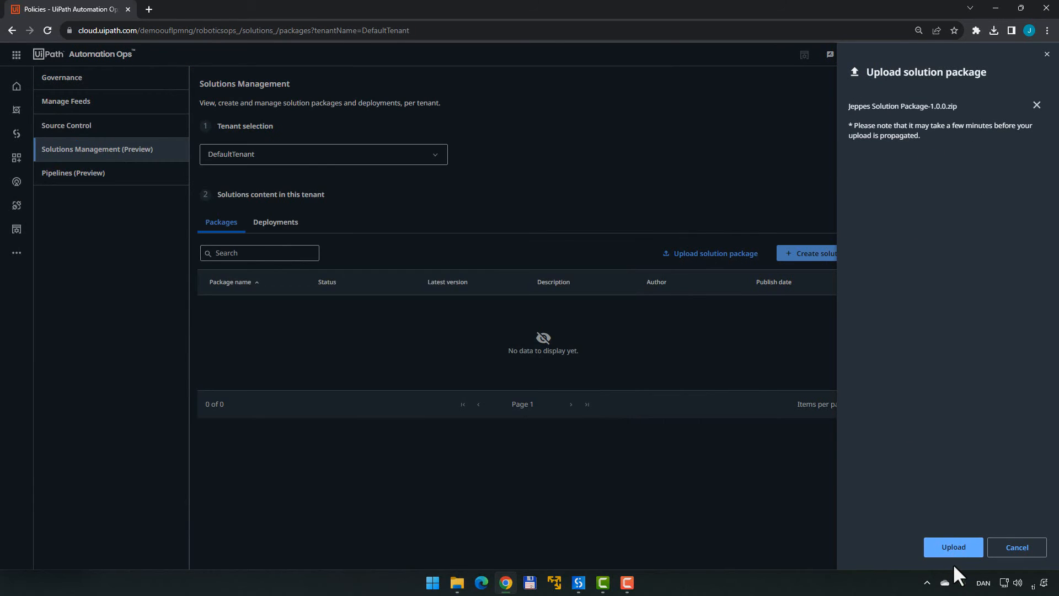
{"action": "left_click", "coordinate": [953, 548]}
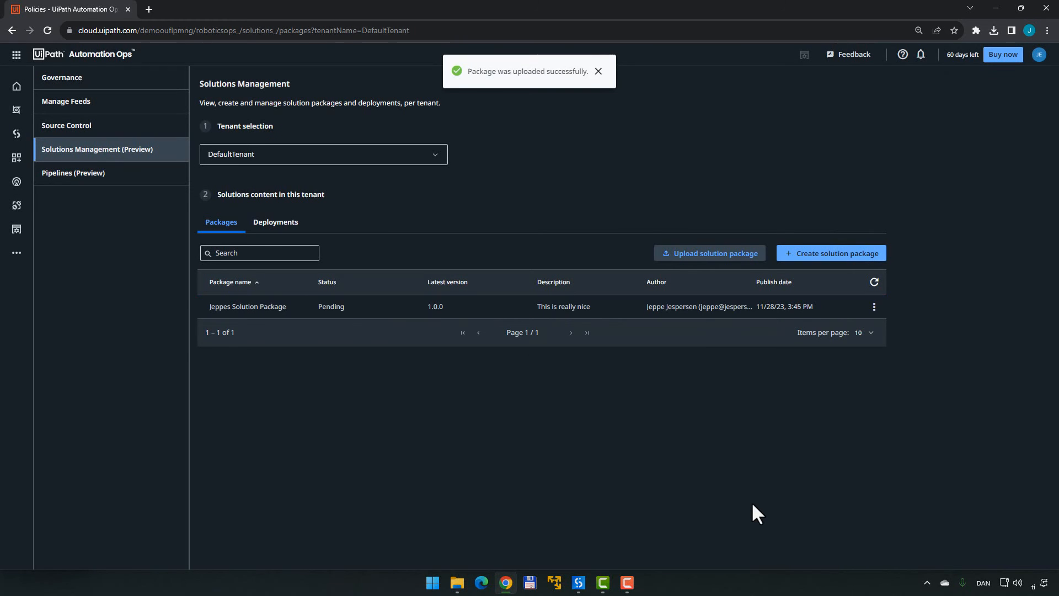
{"action": "mouse_move", "coordinate": [524, 448]}
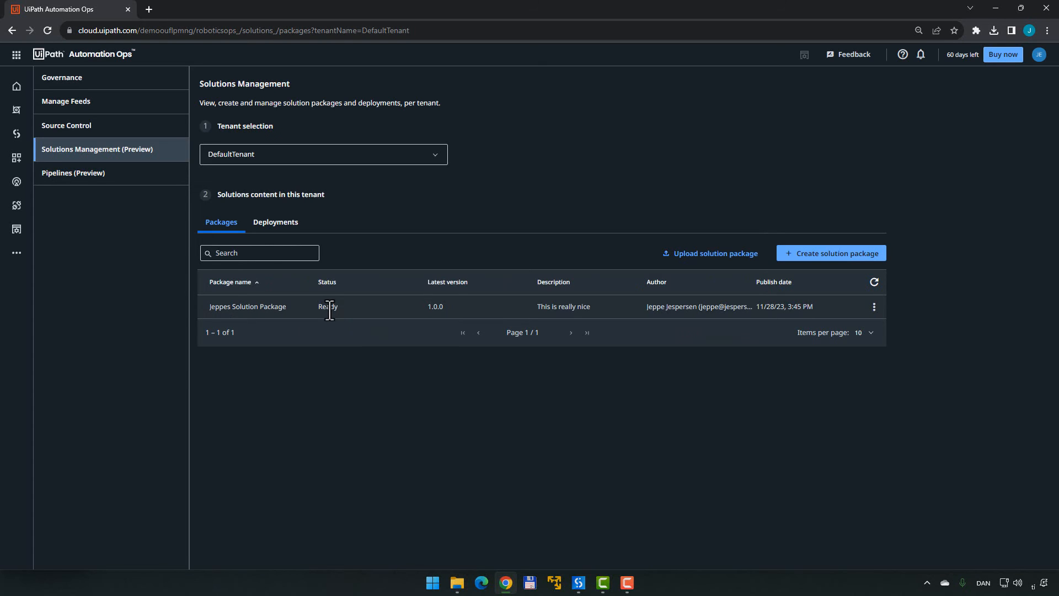
Deploy the package's latest version into the Shared folder and submit configuration for validation
{"action": "left_click", "coordinate": [873, 306]}
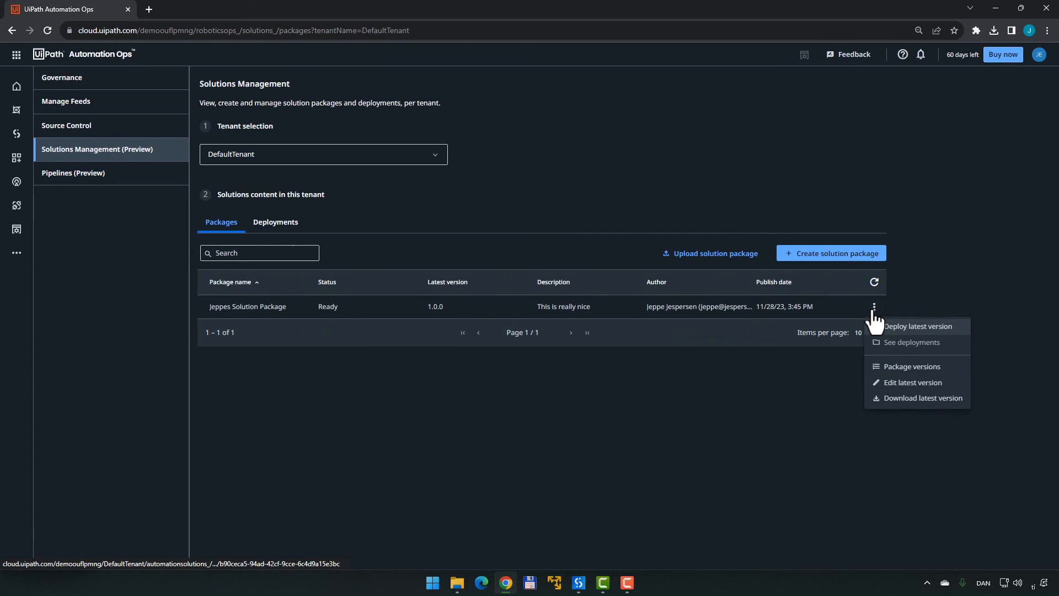
{"action": "left_click", "coordinate": [918, 326]}
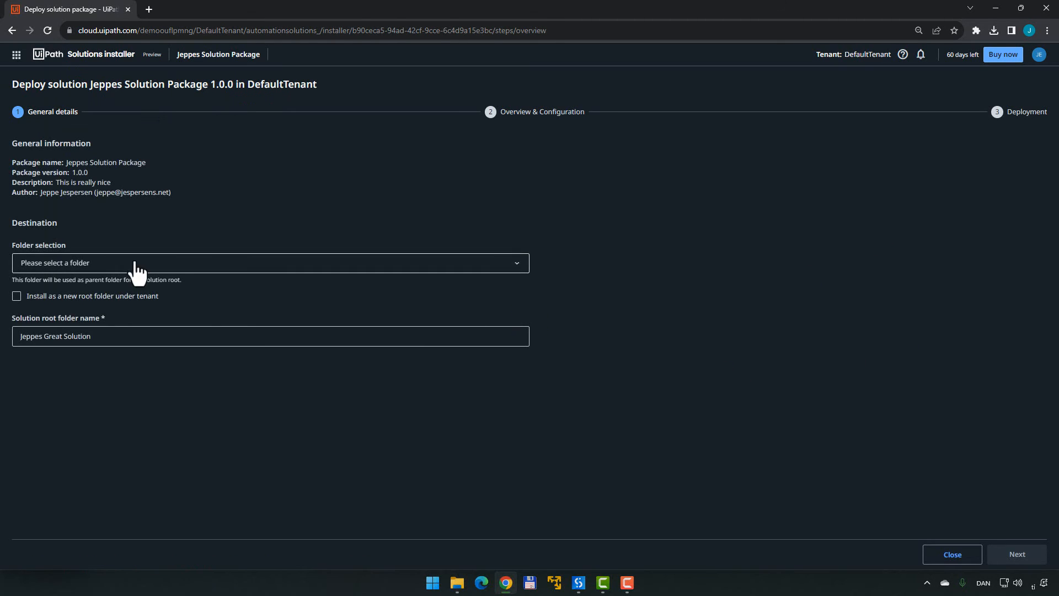
{"action": "left_click", "coordinate": [270, 262]}
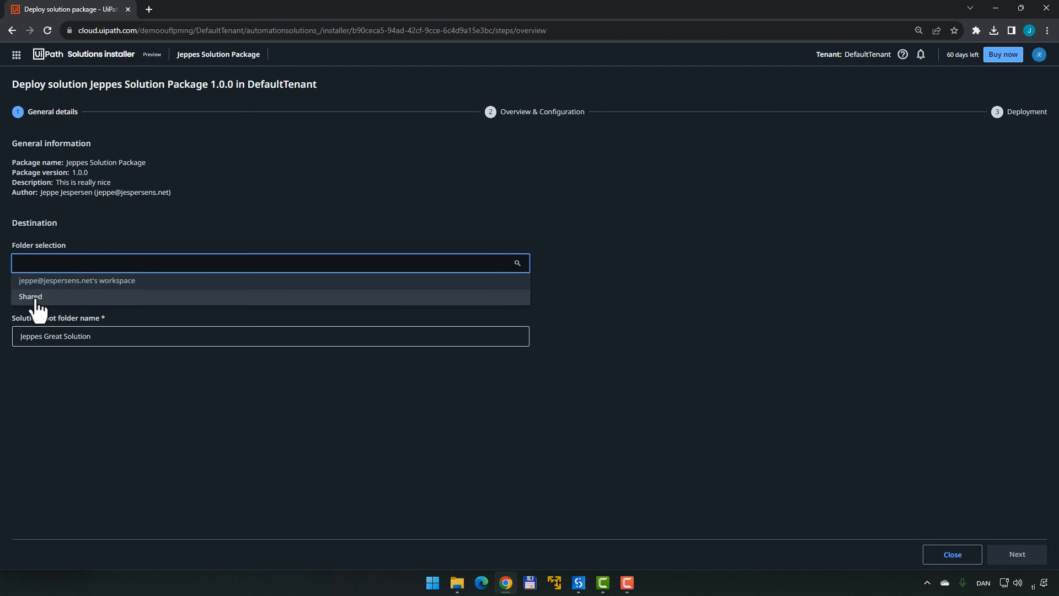
{"action": "left_click", "coordinate": [30, 296]}
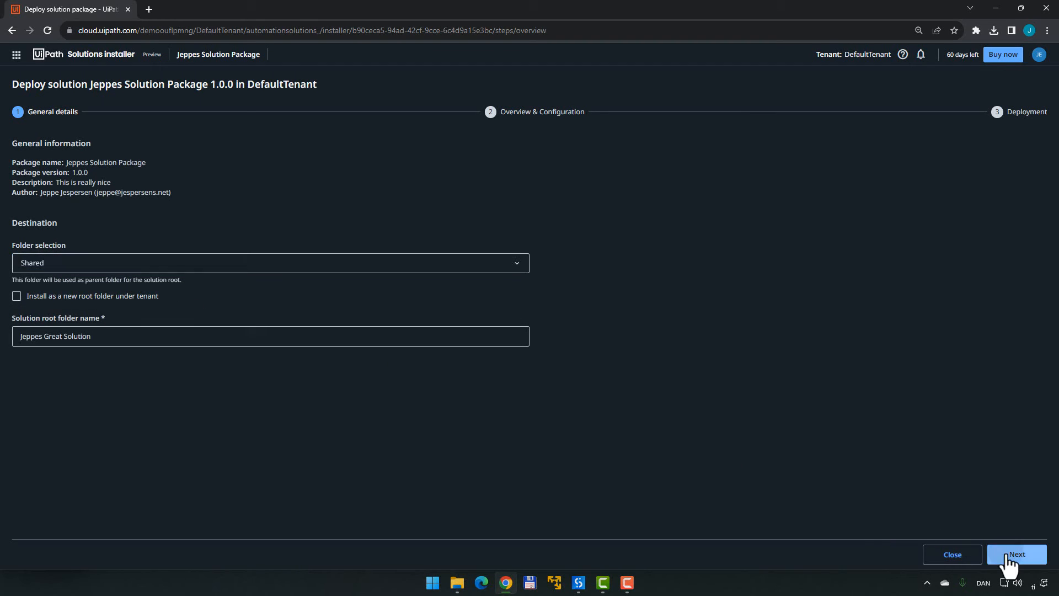
{"action": "left_click", "coordinate": [1015, 554]}
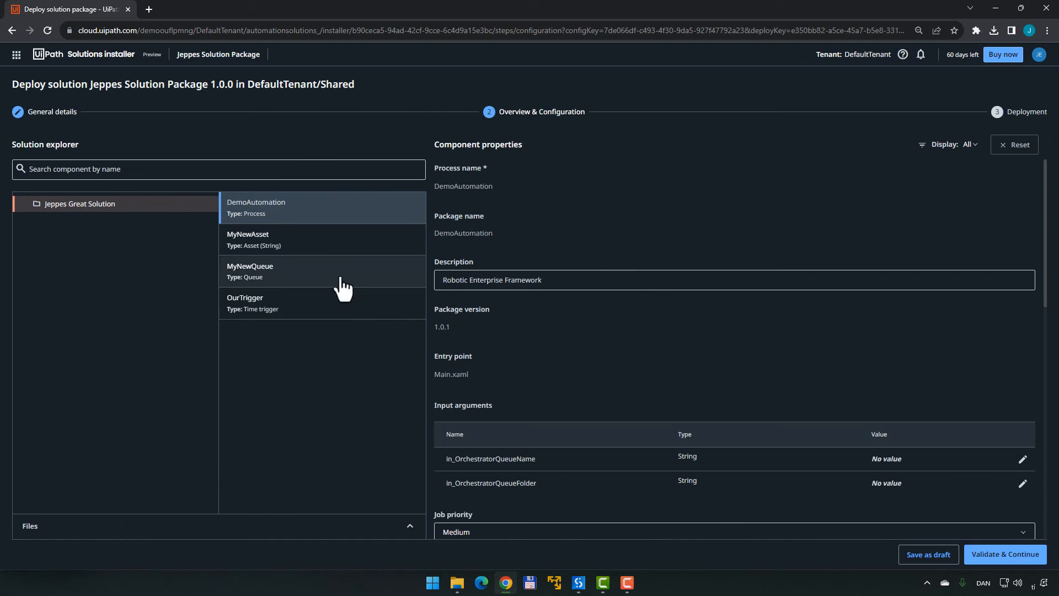
{"action": "mouse_move", "coordinate": [318, 254]}
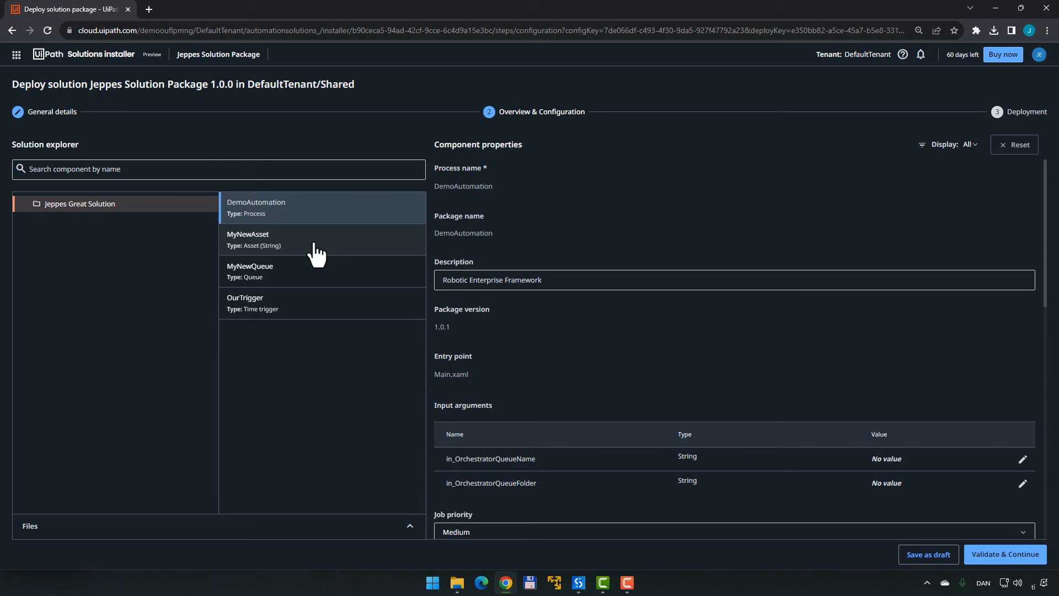
{"action": "mouse_move", "coordinate": [377, 268]}
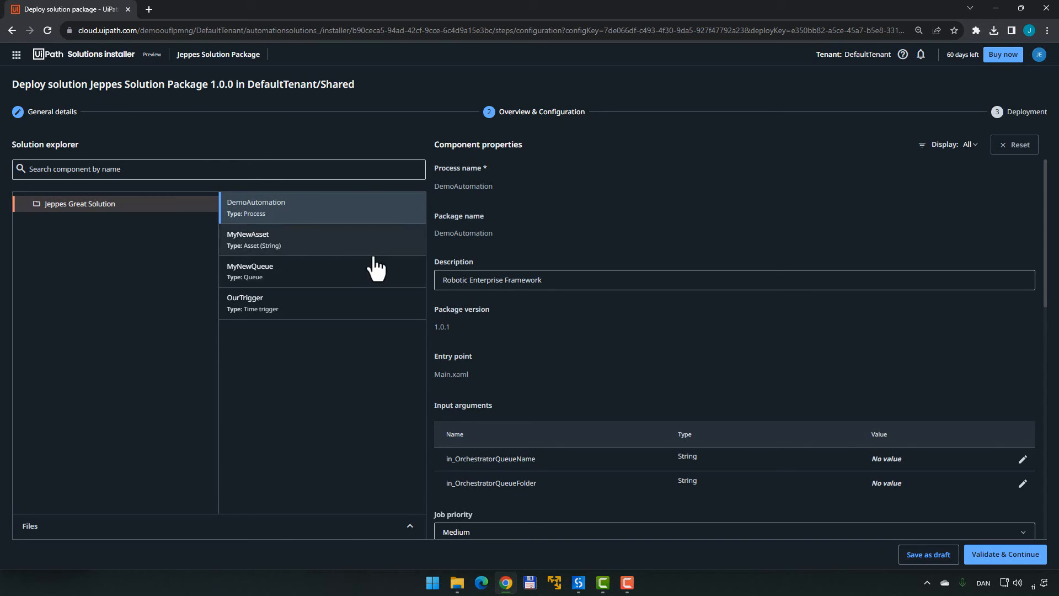
{"action": "mouse_move", "coordinate": [1004, 554]}
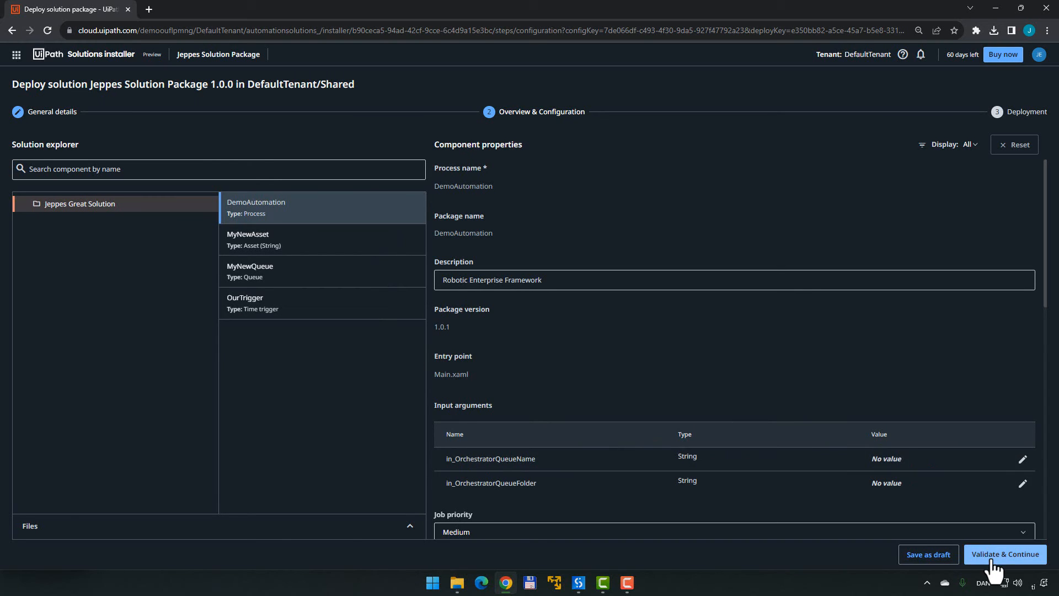
{"action": "left_click", "coordinate": [1005, 554]}
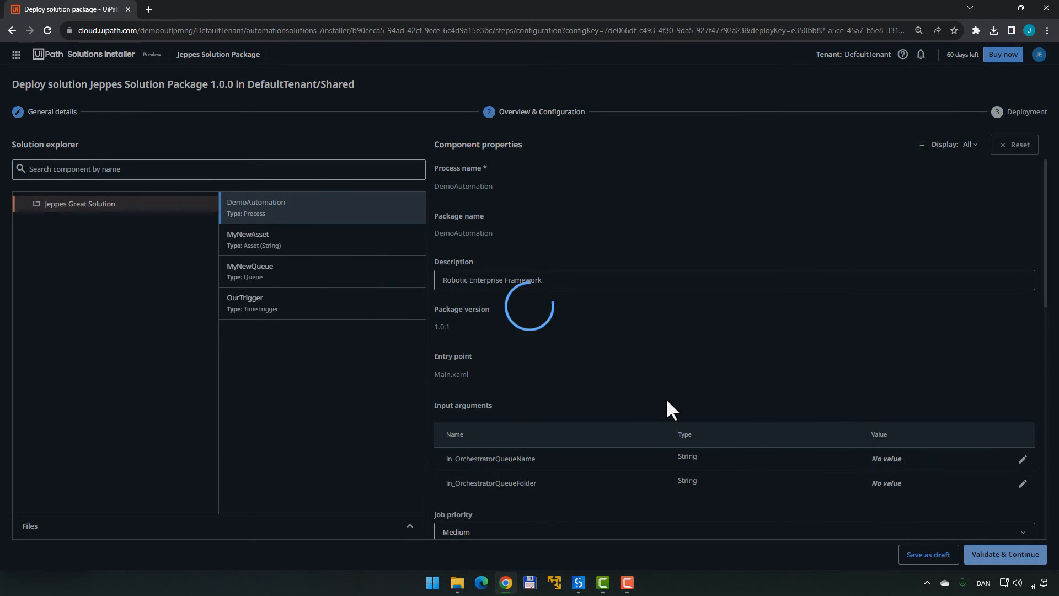
Start deploying Jeppes Solution Package 1.0.0 to Shared, then activate the deployment
{"action": "left_click", "coordinate": [1005, 554]}
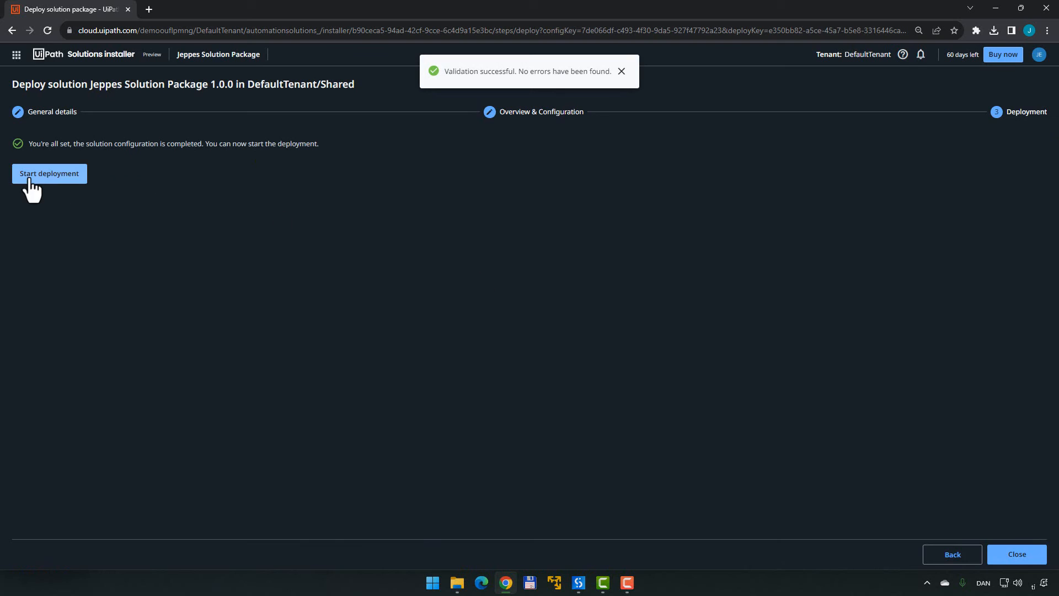
{"action": "left_click", "coordinate": [49, 174]}
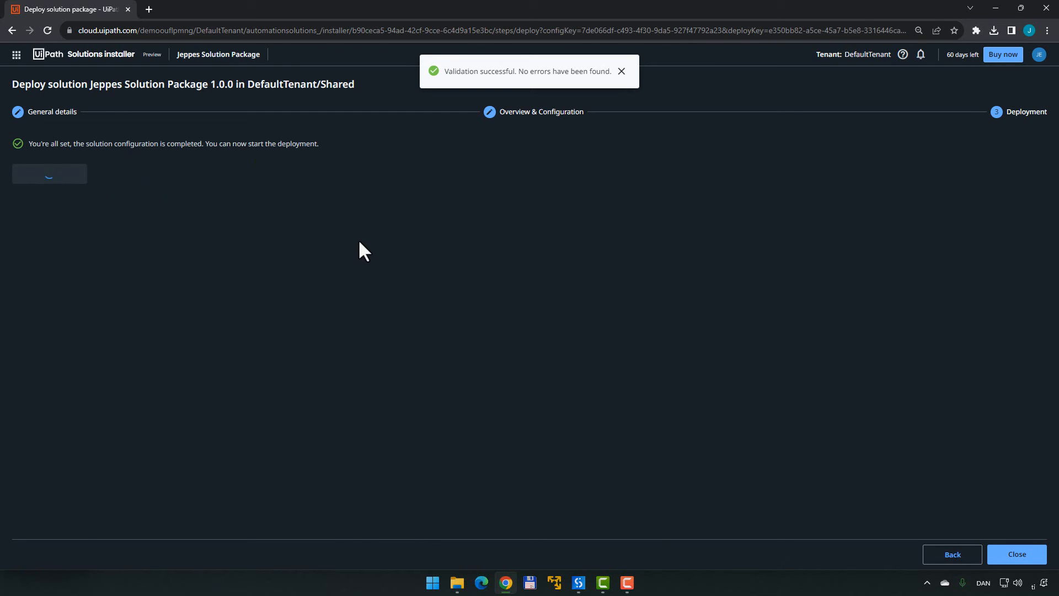
{"action": "left_click", "coordinate": [49, 173]}
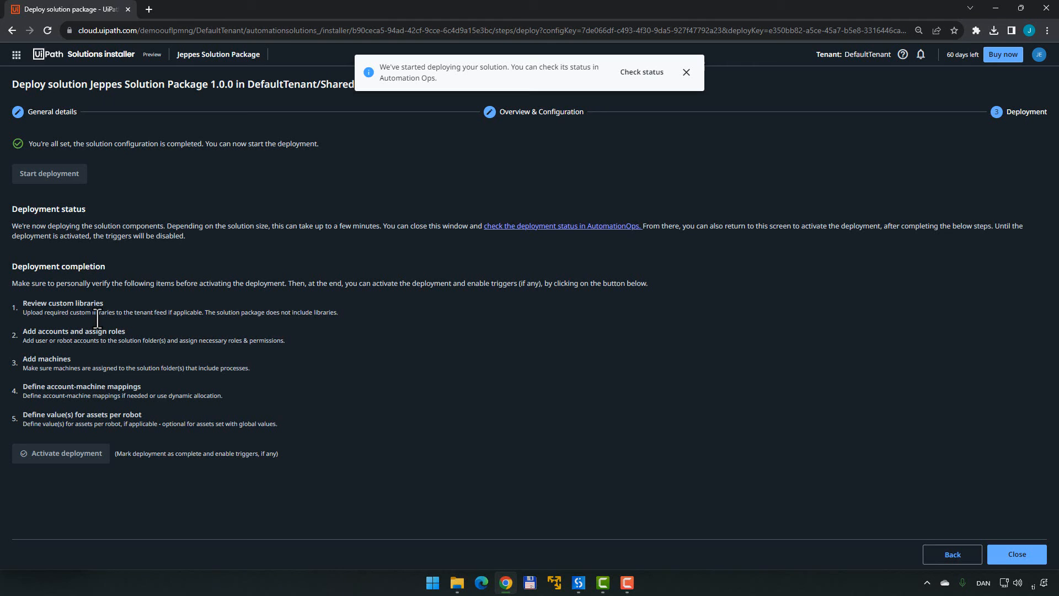
{"action": "left_click", "coordinate": [686, 73]}
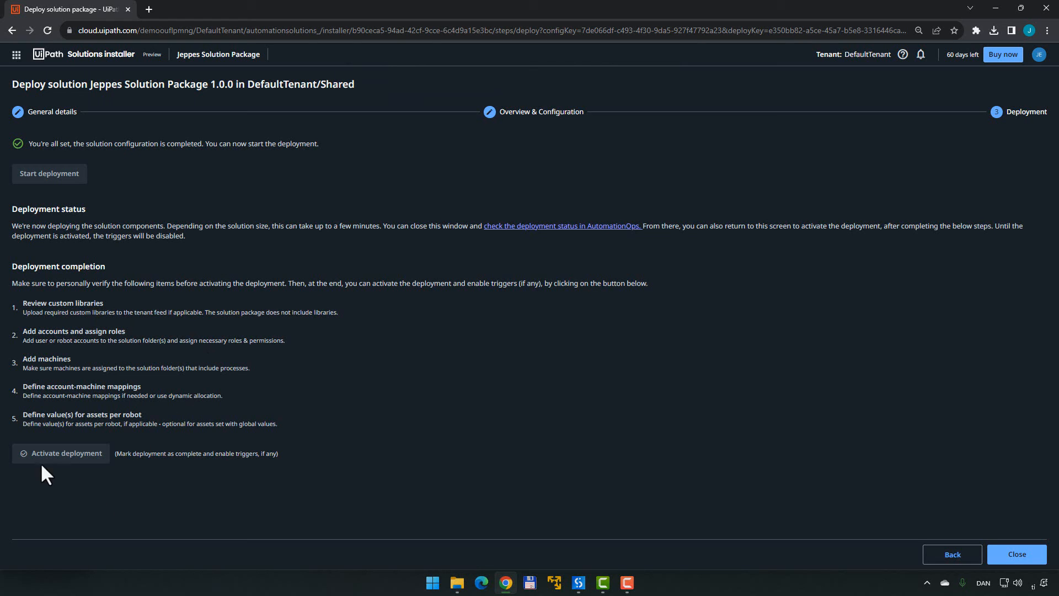
{"action": "mouse_move", "coordinate": [79, 492]}
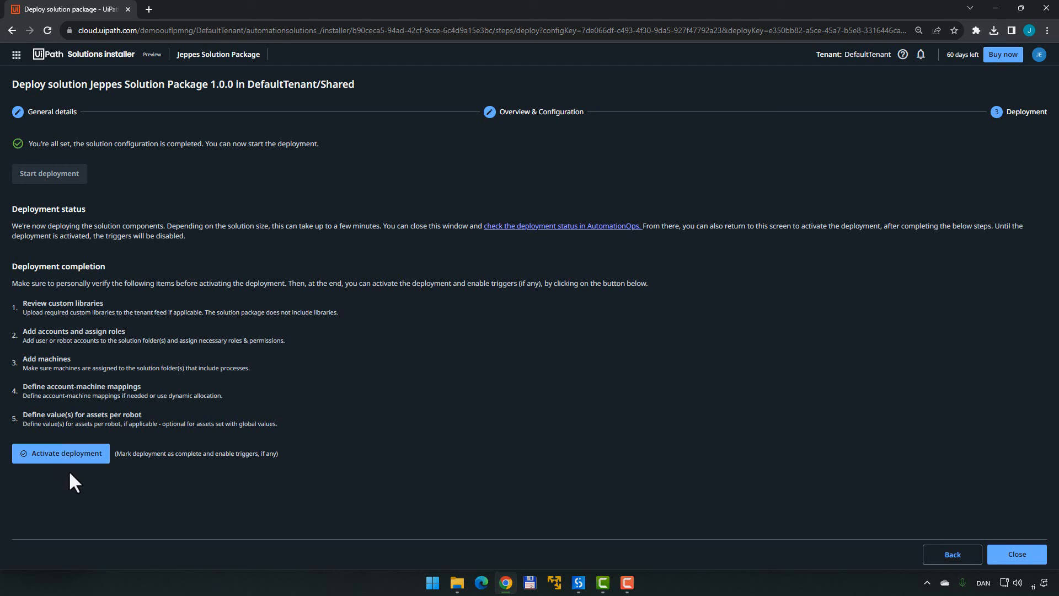
{"action": "left_click", "coordinate": [60, 454]}
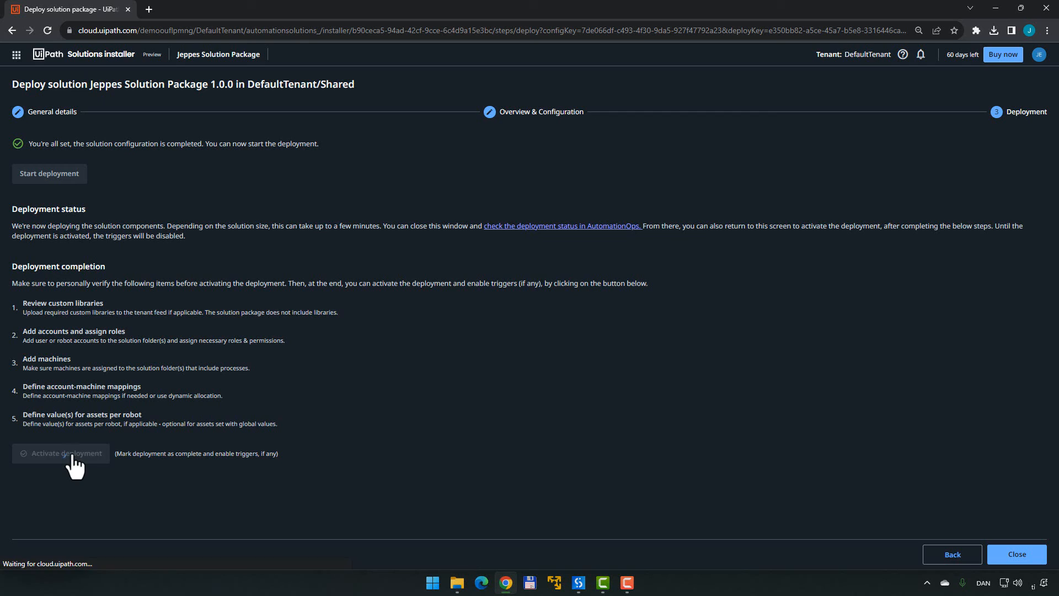
{"action": "left_click", "coordinate": [60, 454]}
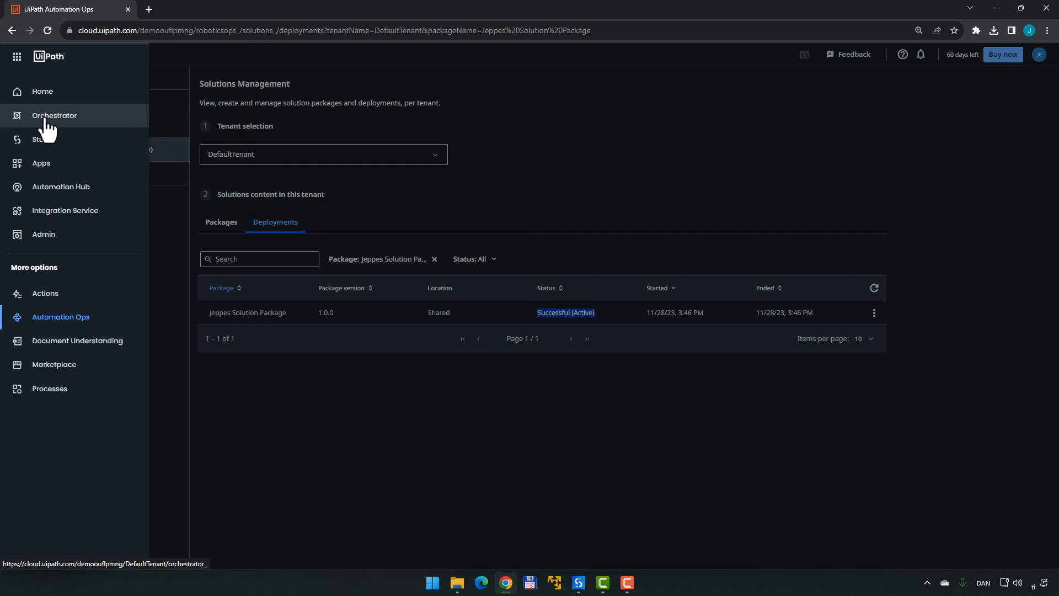
Open the Jeppes Great Sol… folder under Shared in Orchestrator
{"action": "left_click", "coordinate": [55, 115]}
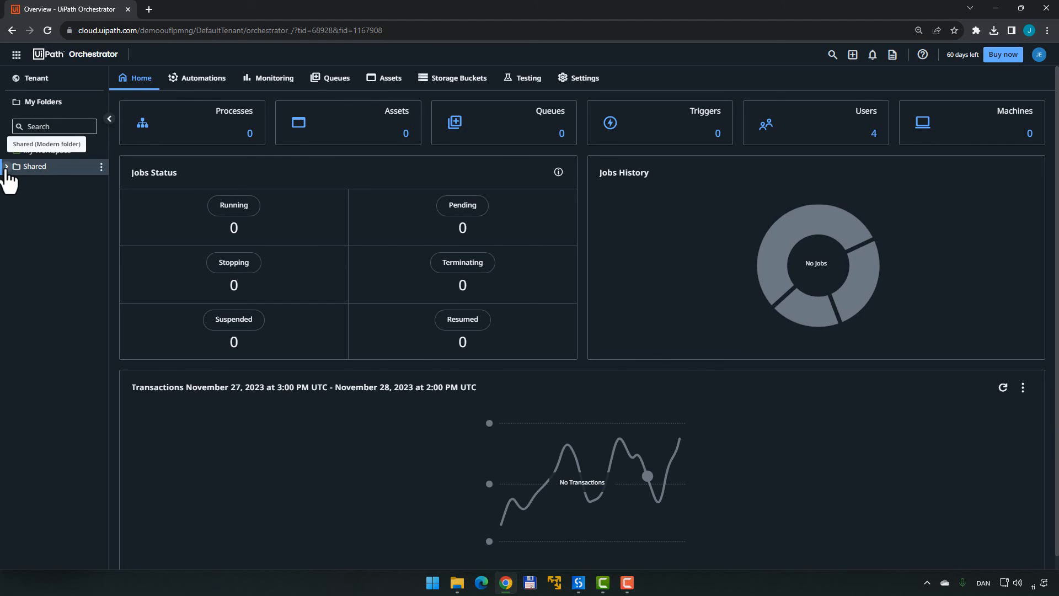
{"action": "left_click", "coordinate": [5, 167]}
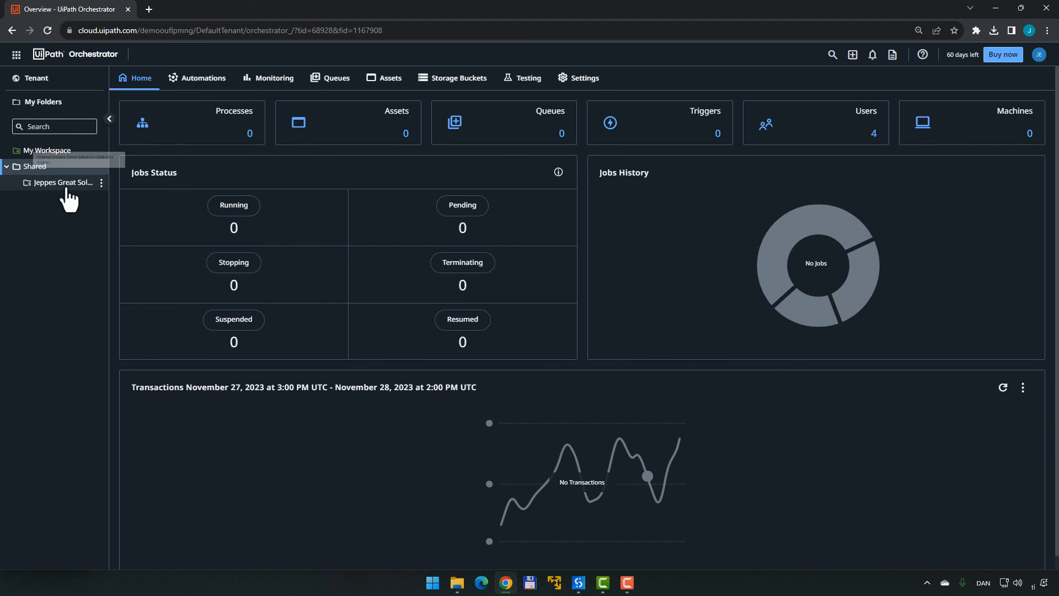
{"action": "left_click", "coordinate": [62, 182]}
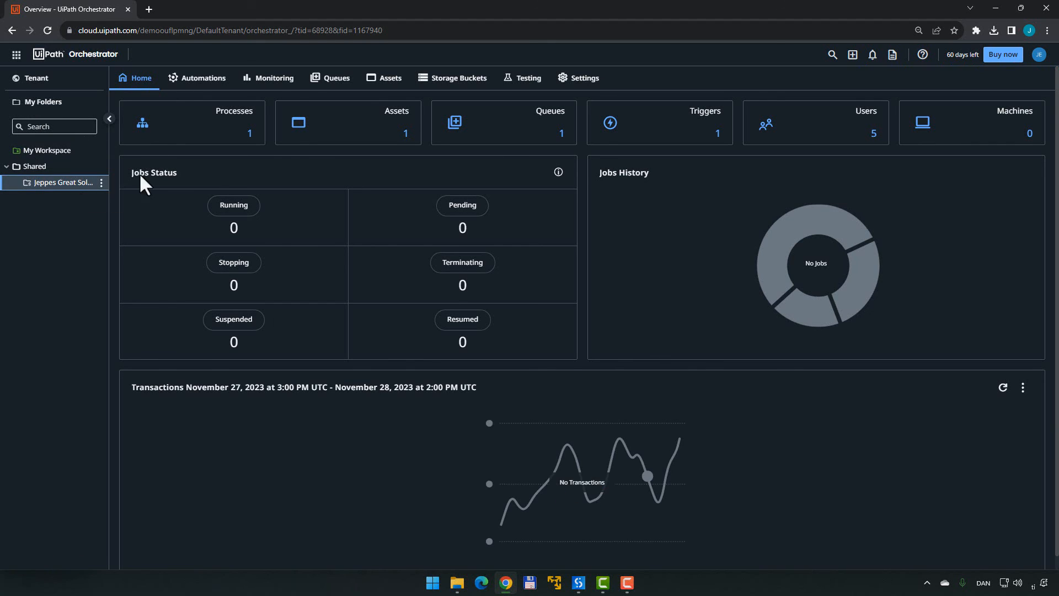
{"action": "mouse_move", "coordinate": [695, 187]}
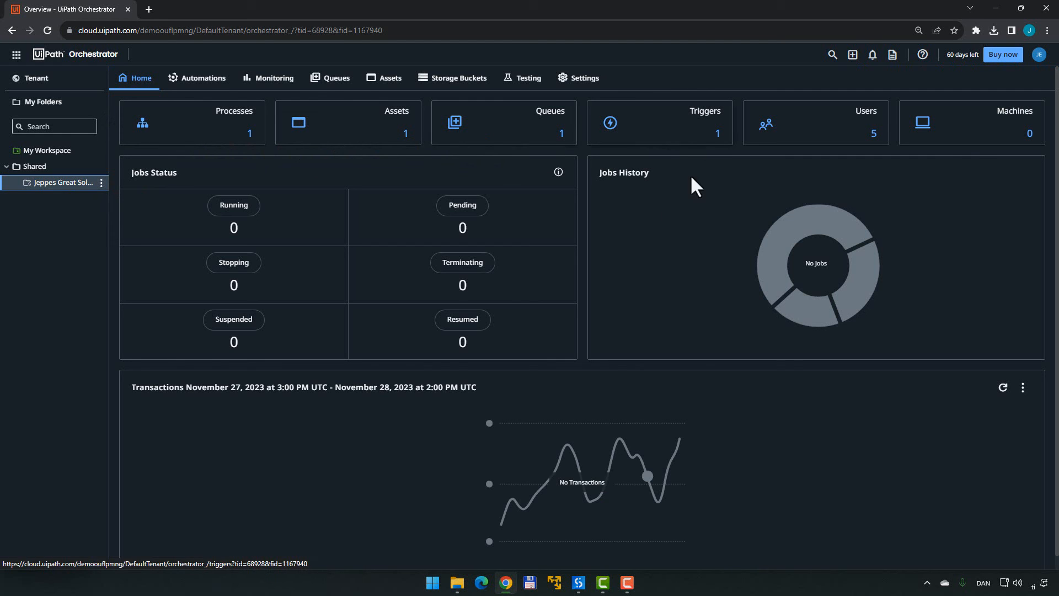